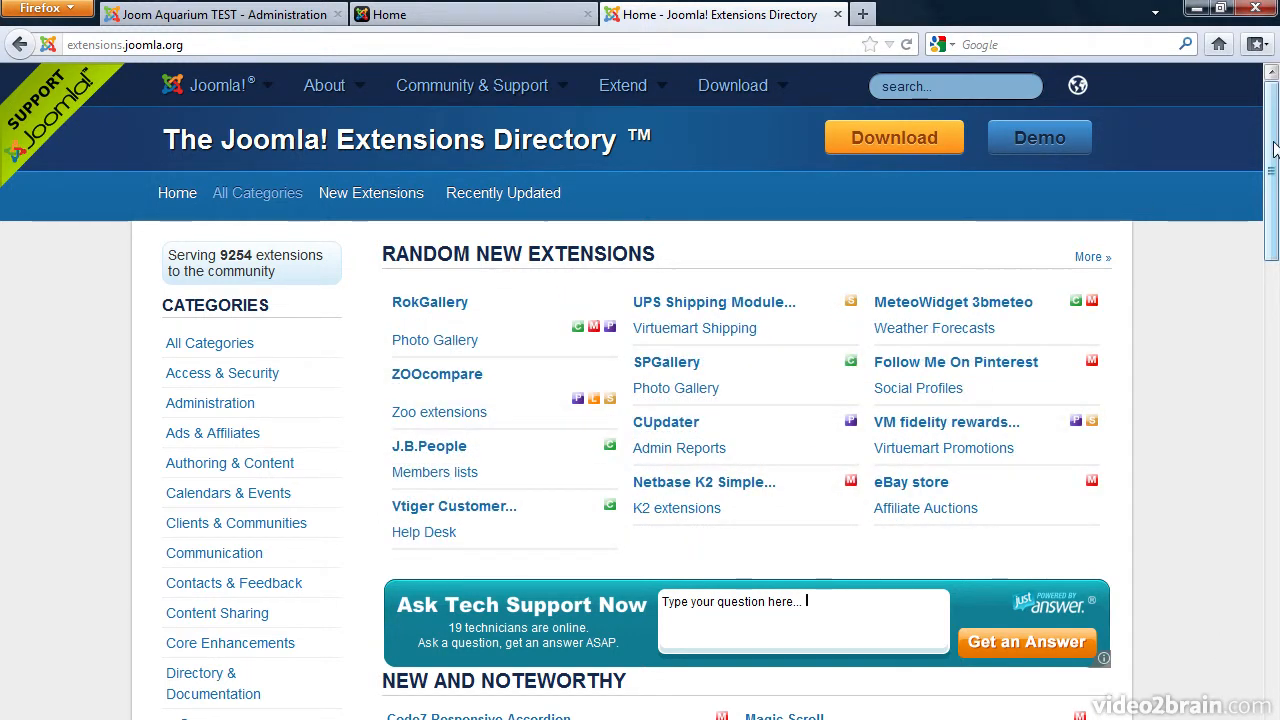
# - Browse Social Web > Social Display > Twitter display and open the Twitter Show extension listing
pyautogui.scroll(-3)
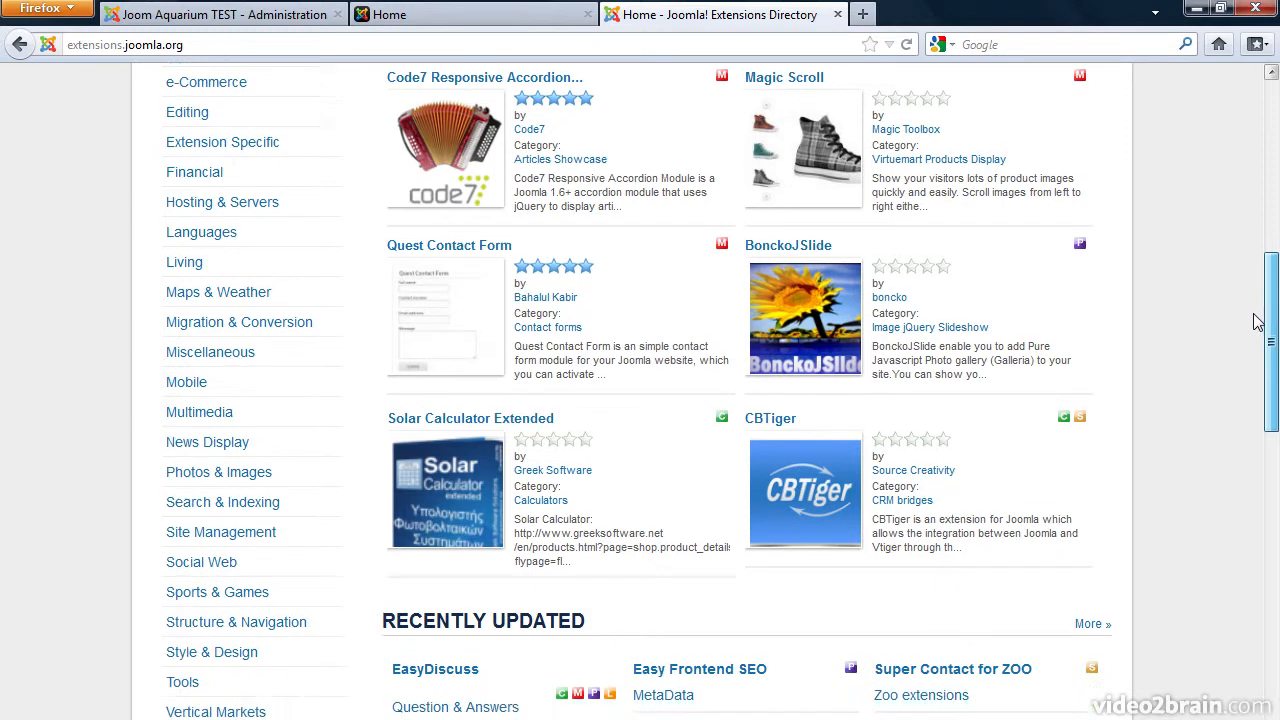
pyautogui.scroll(-3)
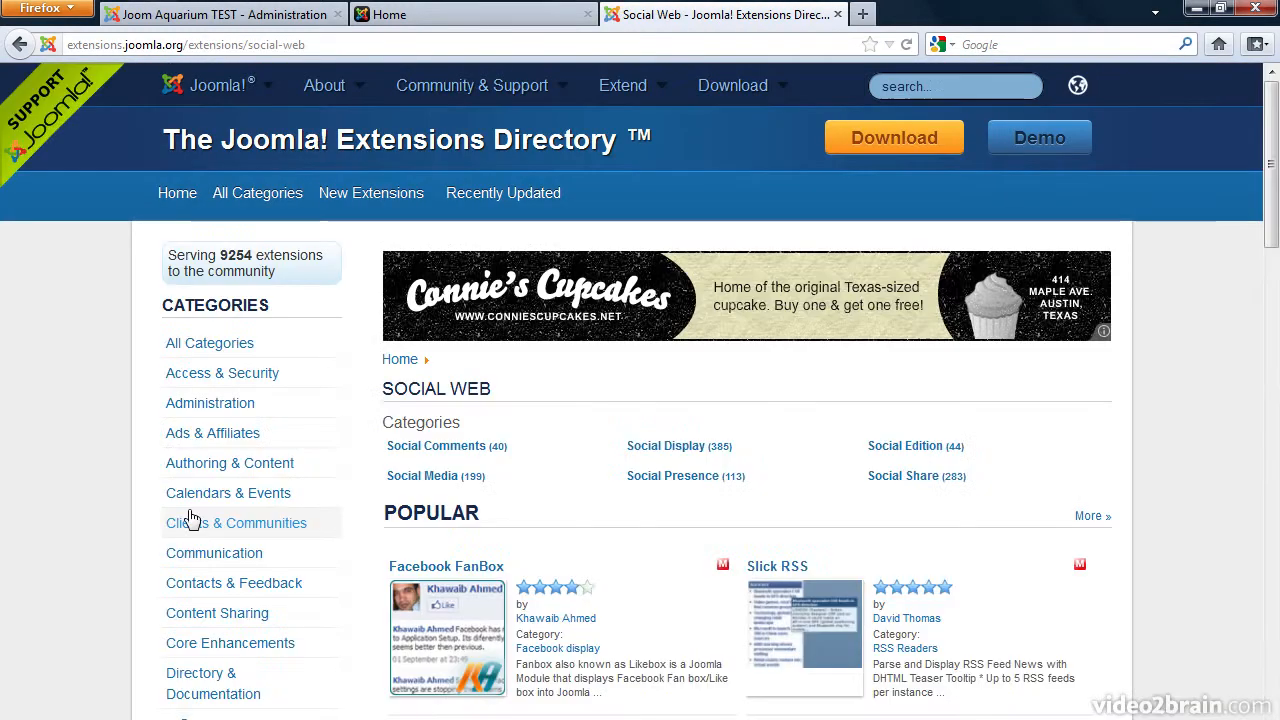
pyautogui.moveTo(660, 450)
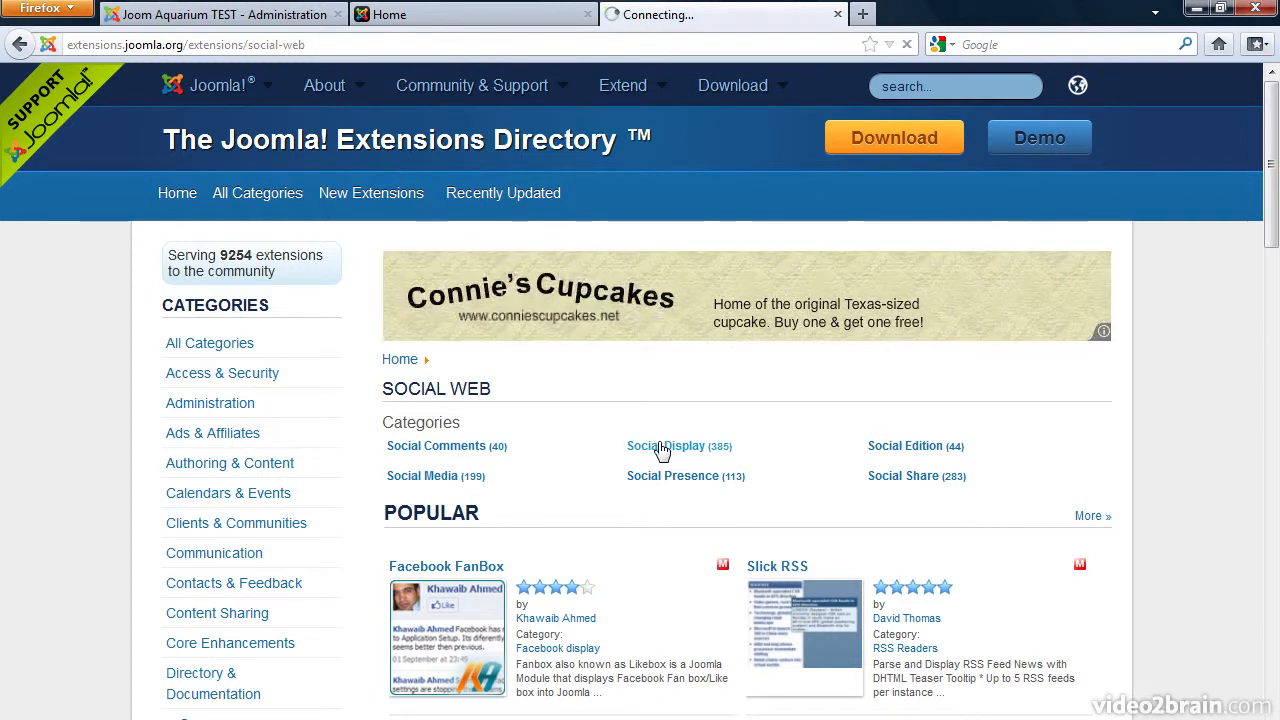
pyautogui.click(664, 446)
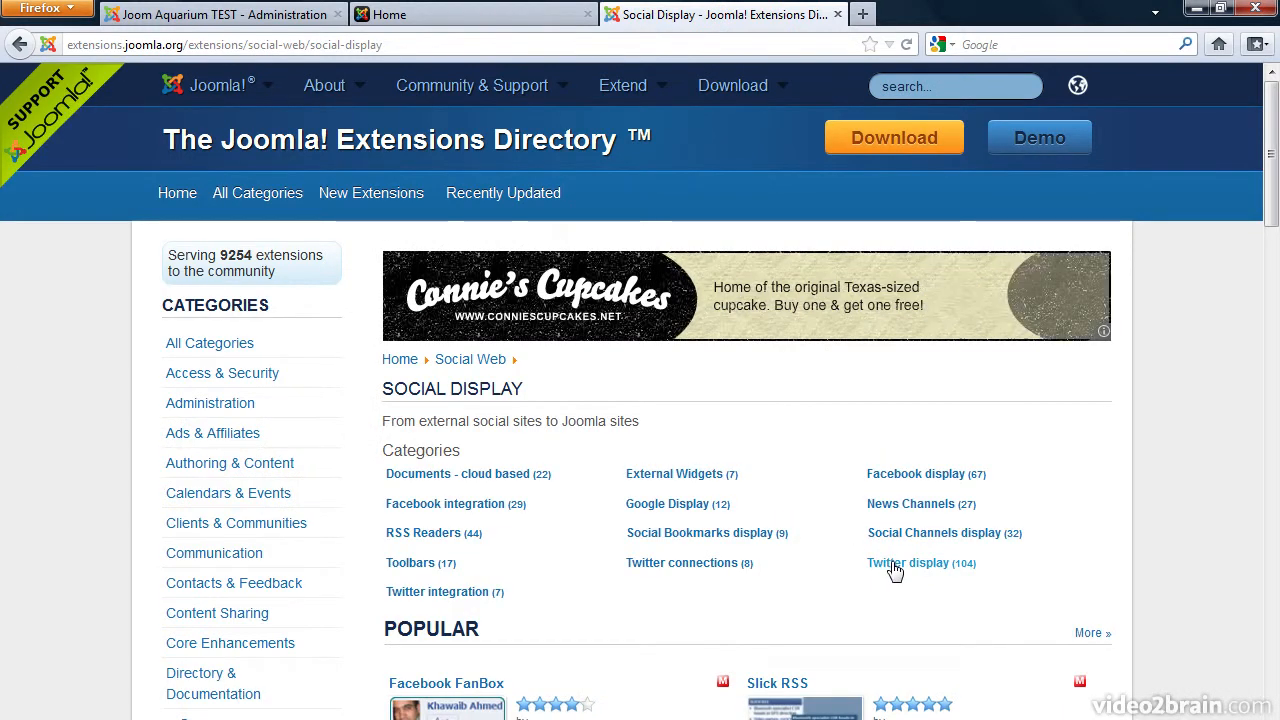
pyautogui.click(910, 564)
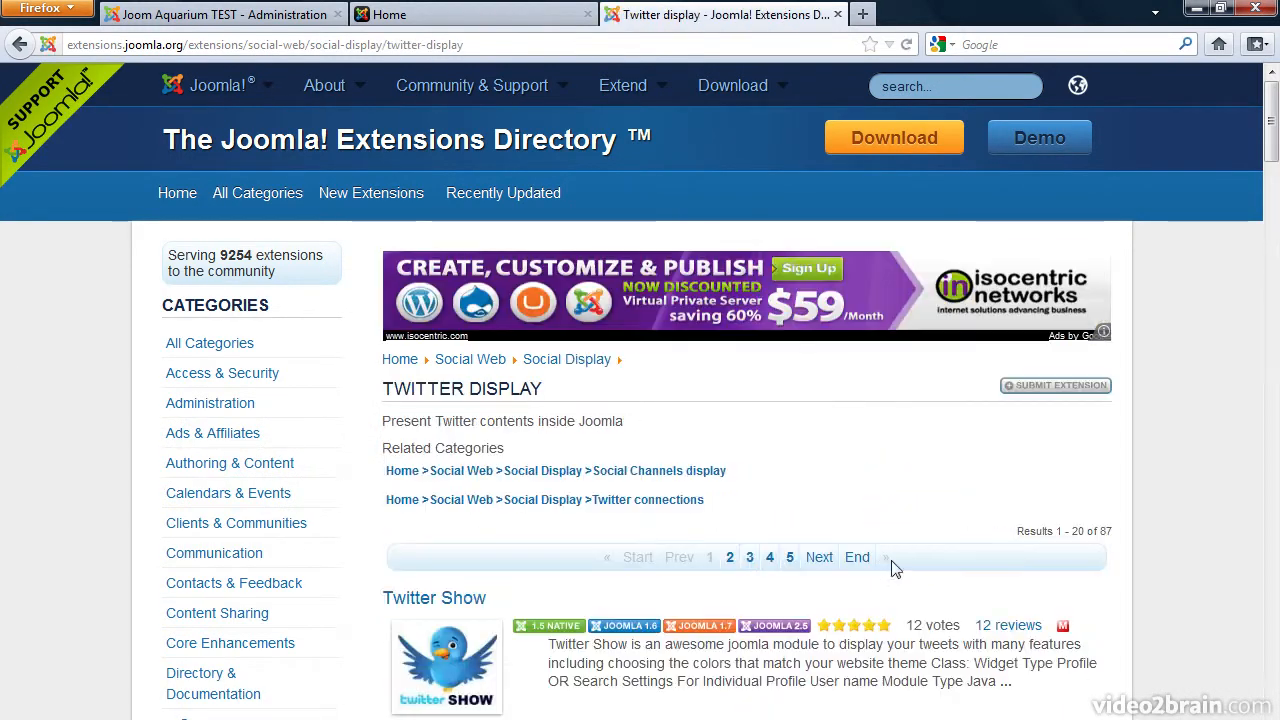
pyautogui.scroll(-3)
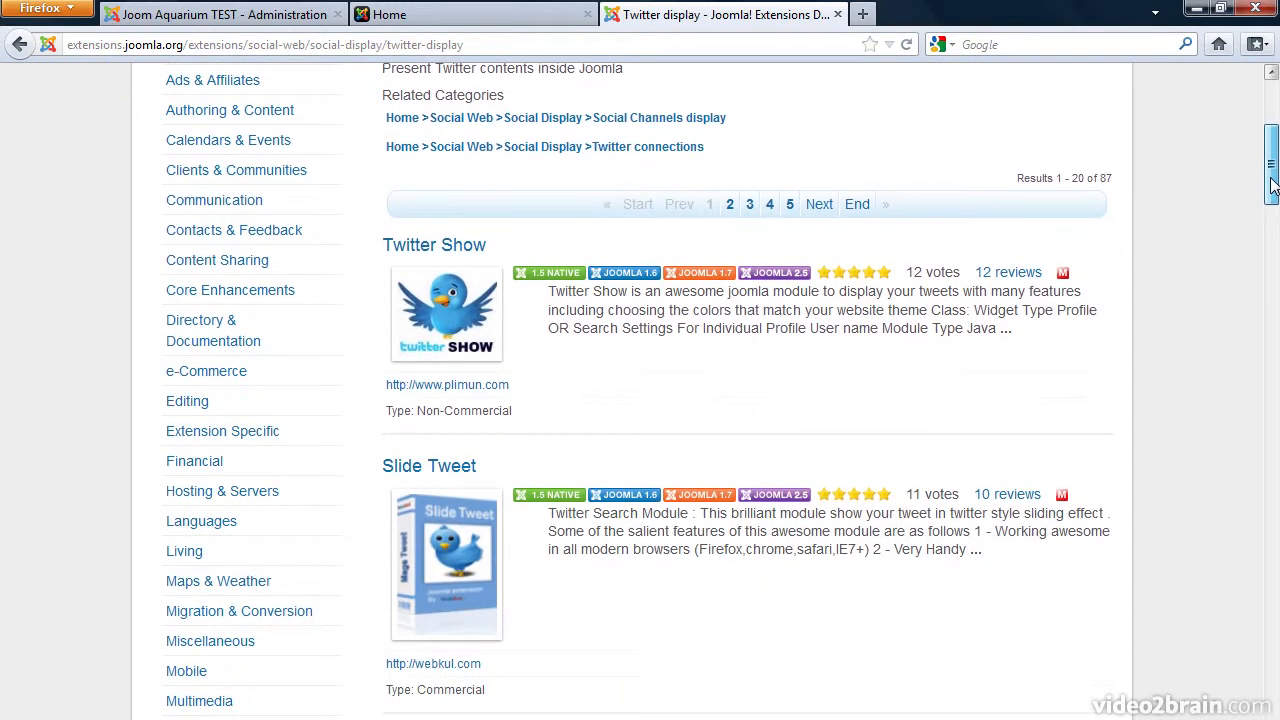
pyautogui.moveTo(452, 262)
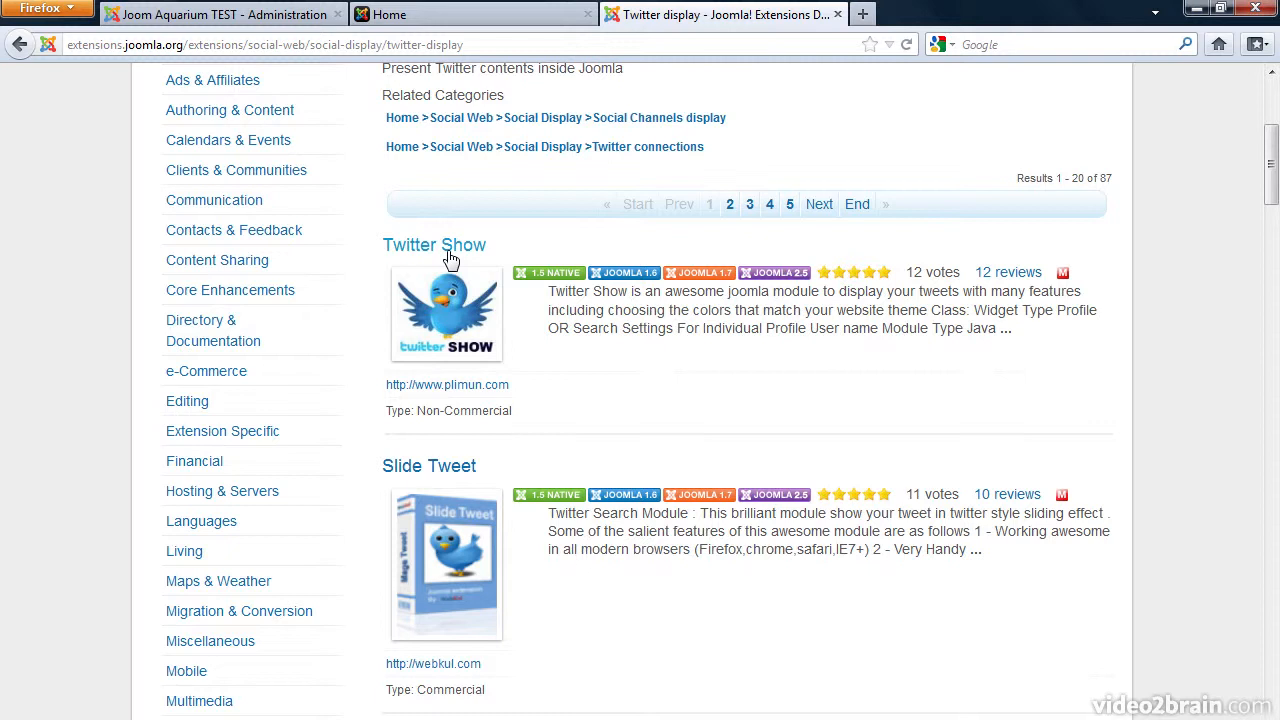
pyautogui.click(432, 244)
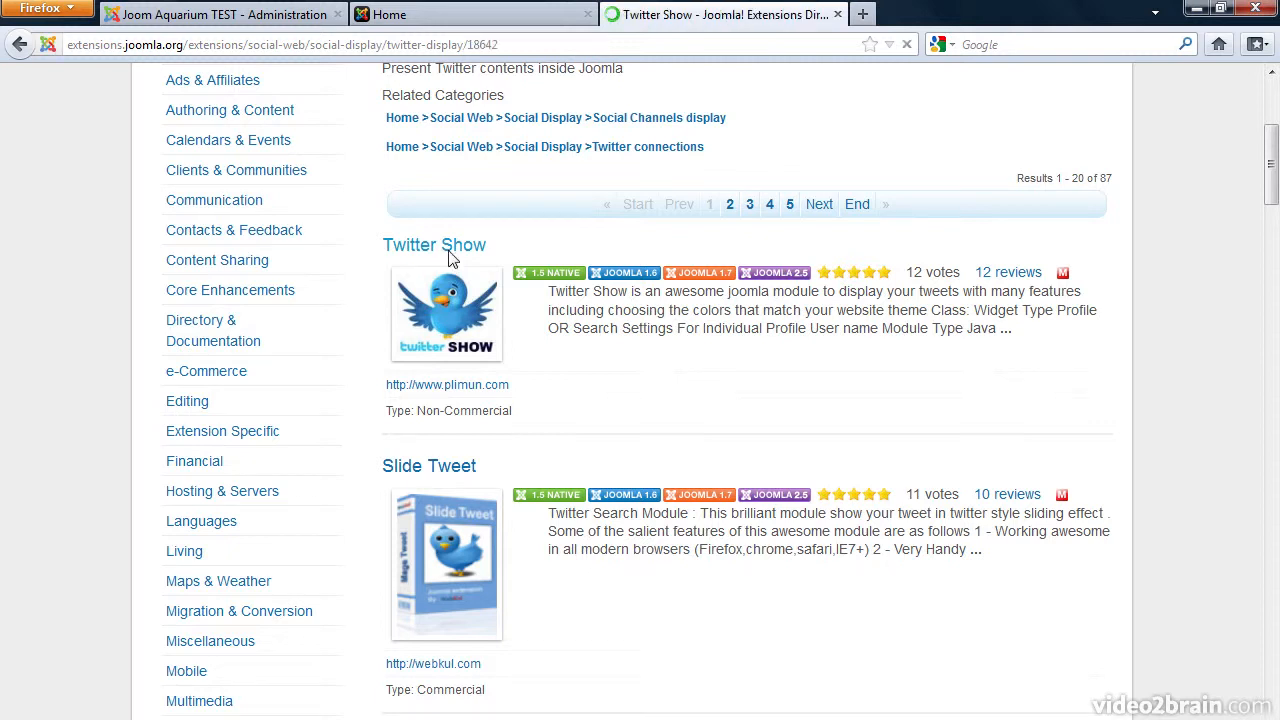
# - Download the TWITTER SHOW J16 J1.7 J25 package and save mod_TwitterShow_j17.zip
pyautogui.click(432, 244)
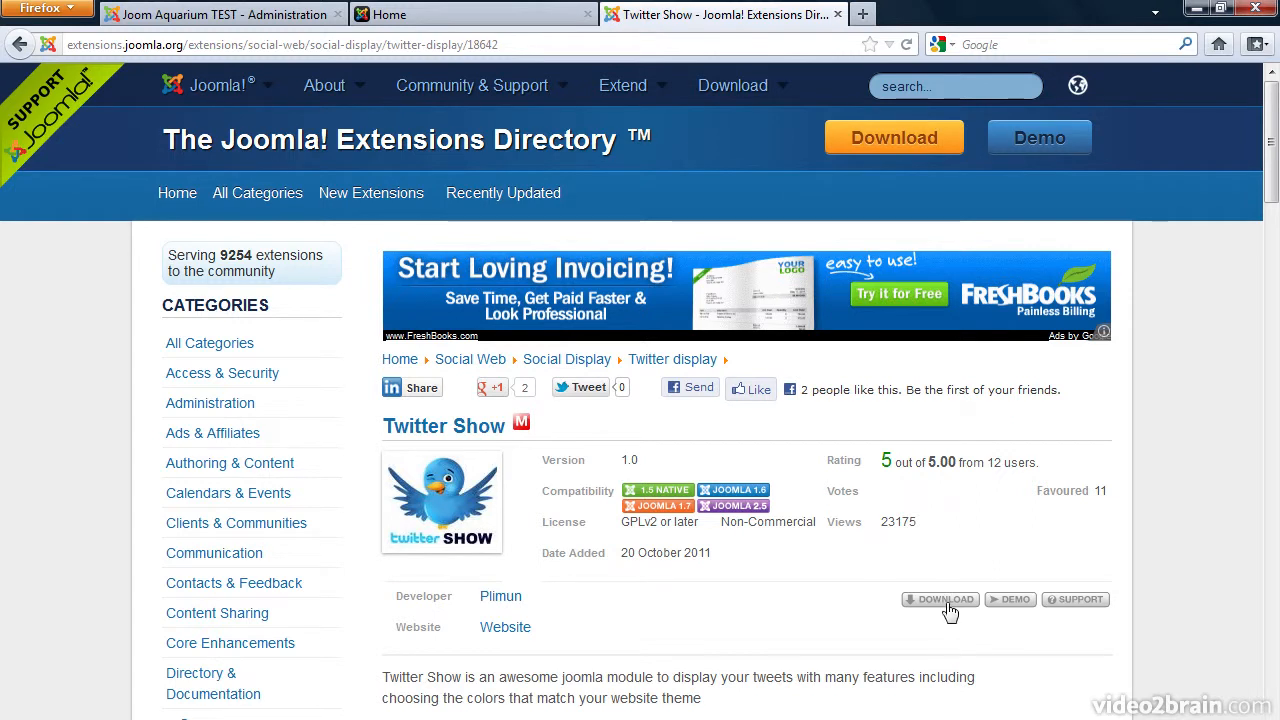
pyautogui.click(940, 600)
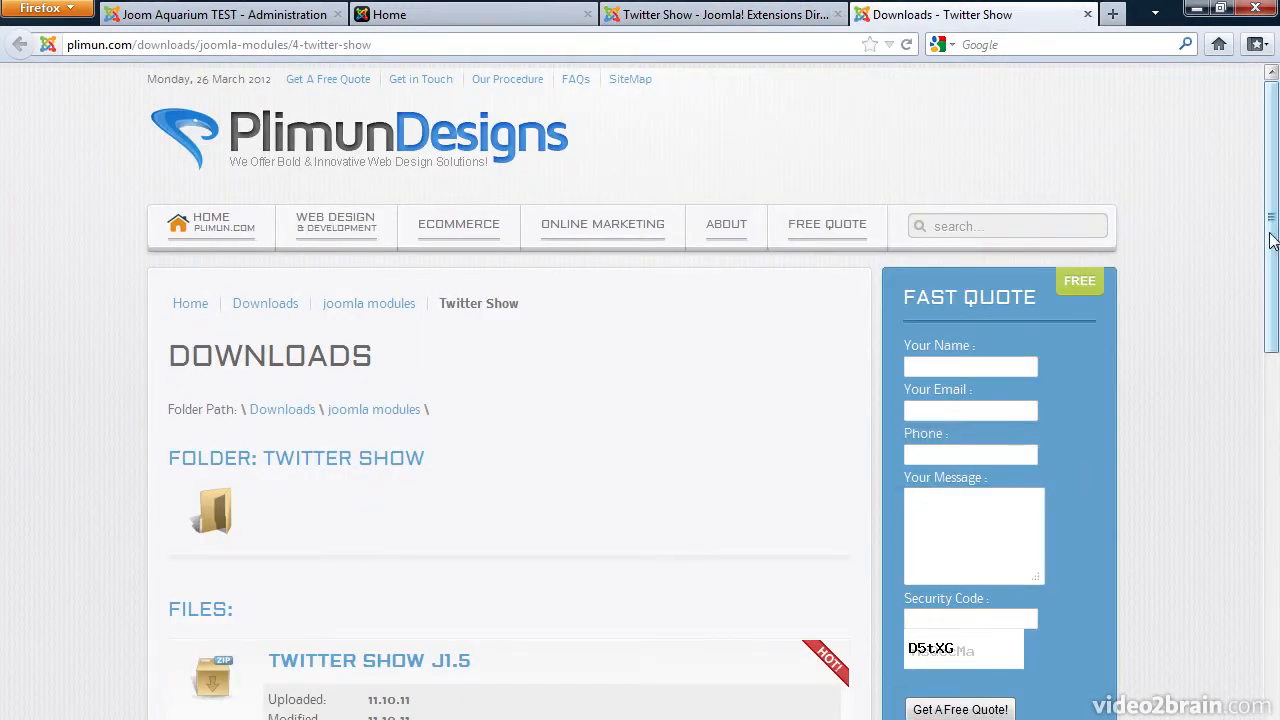
pyautogui.scroll(-3)
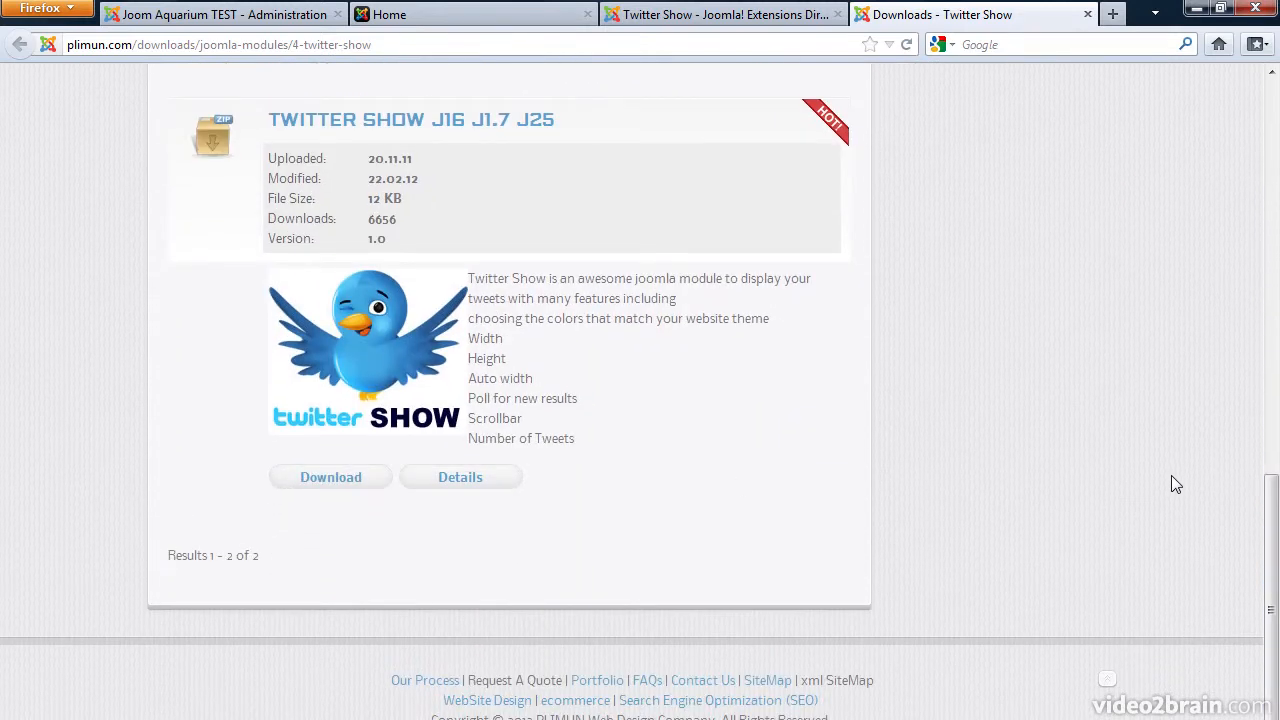
pyautogui.click(330, 476)
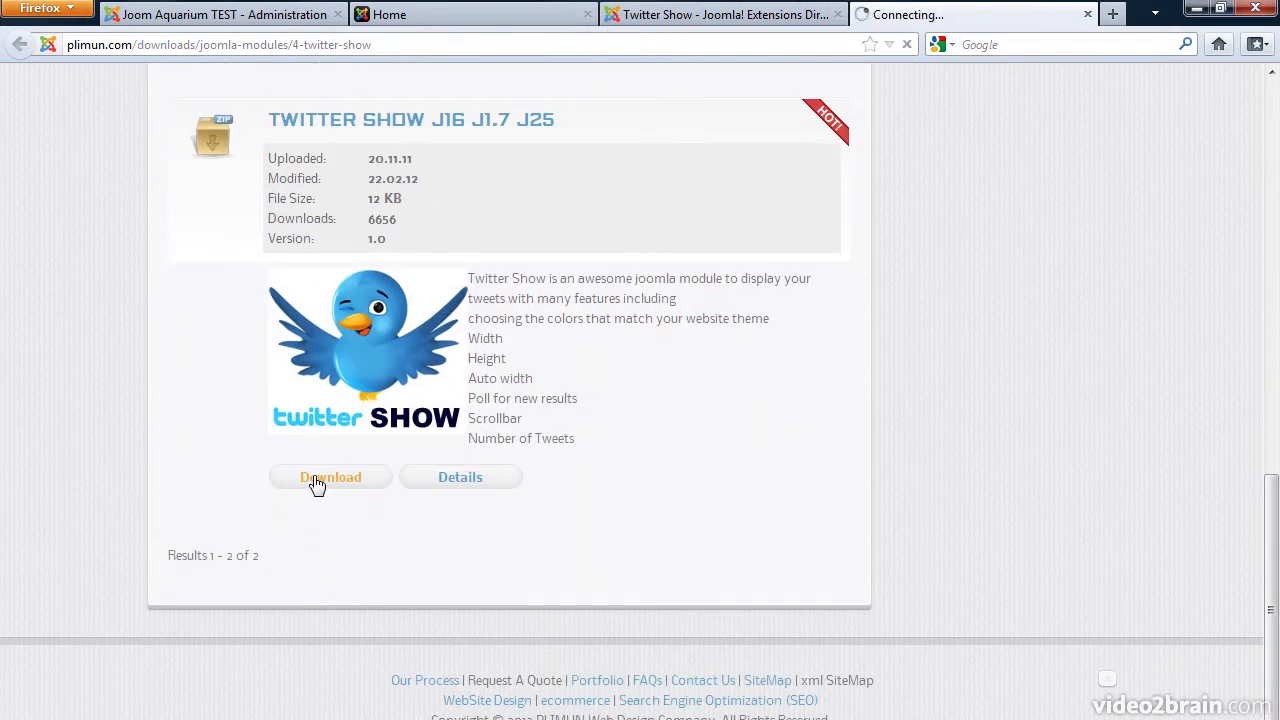
pyautogui.click(330, 476)
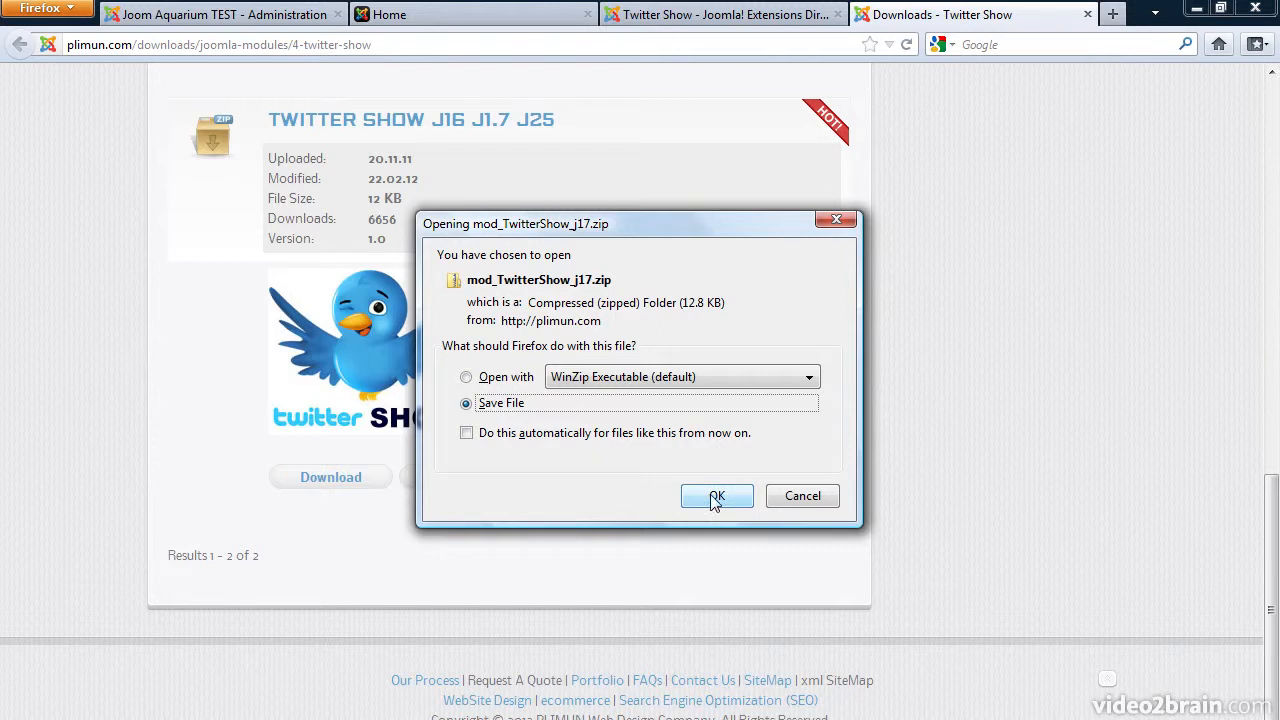
pyautogui.click(716, 496)
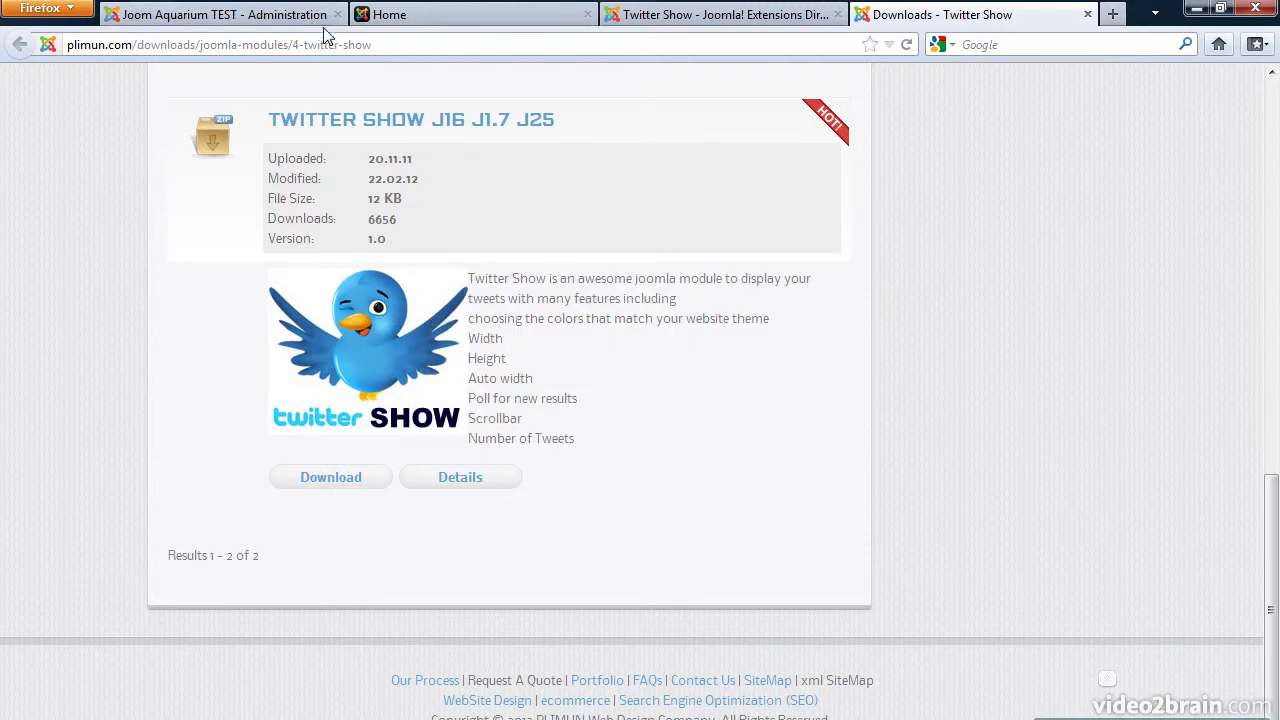
# - Upload and install mod_TwitterShow_j17.zip through the Extension Manager
pyautogui.click(216, 16)
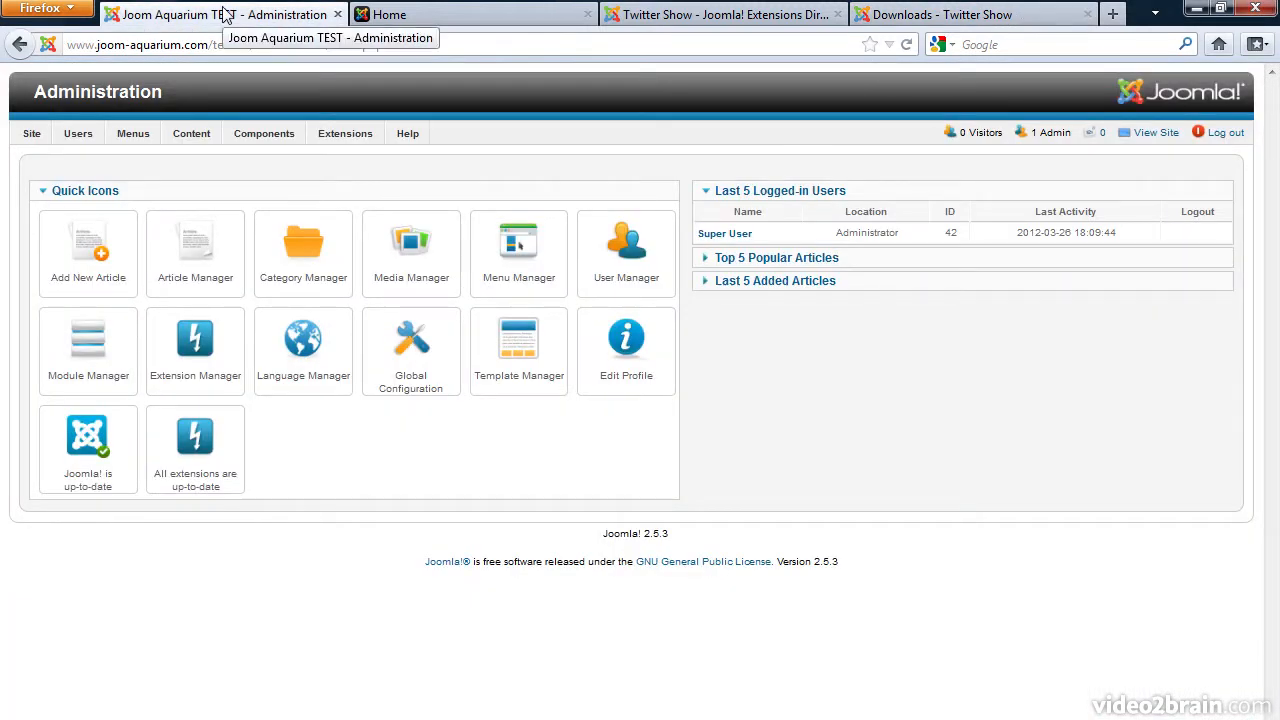
pyautogui.click(344, 132)
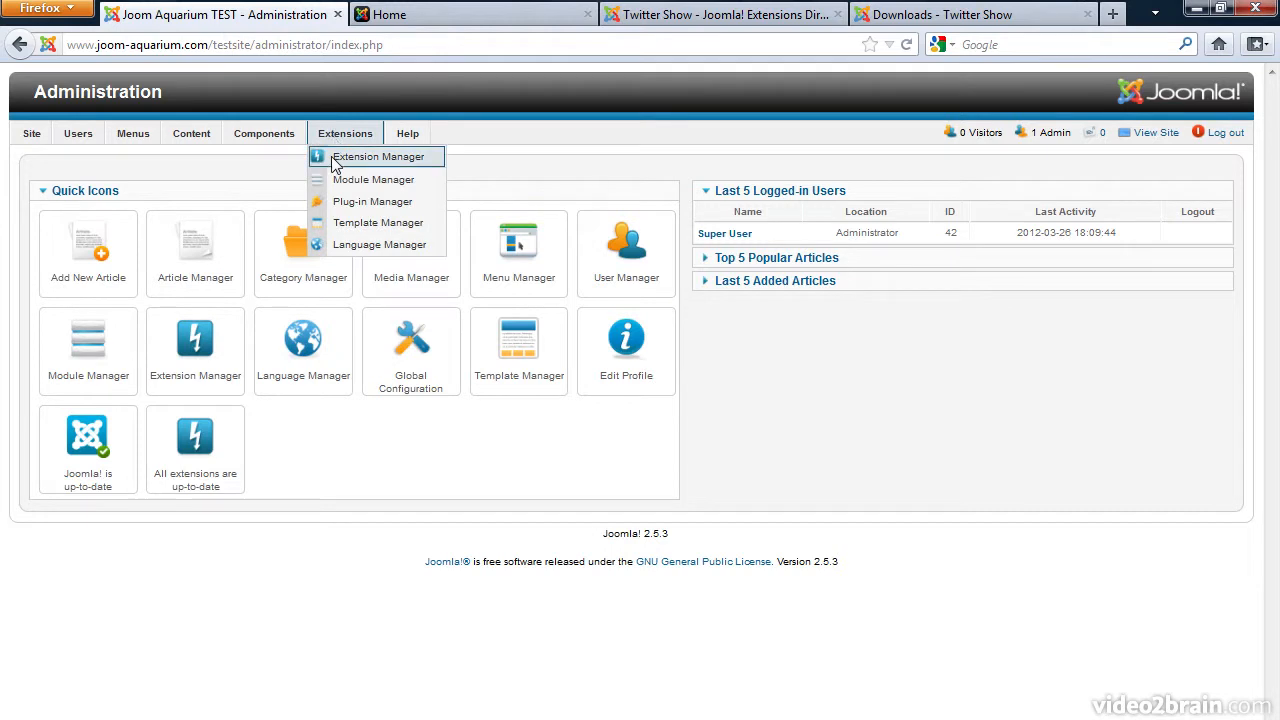
pyautogui.click(376, 156)
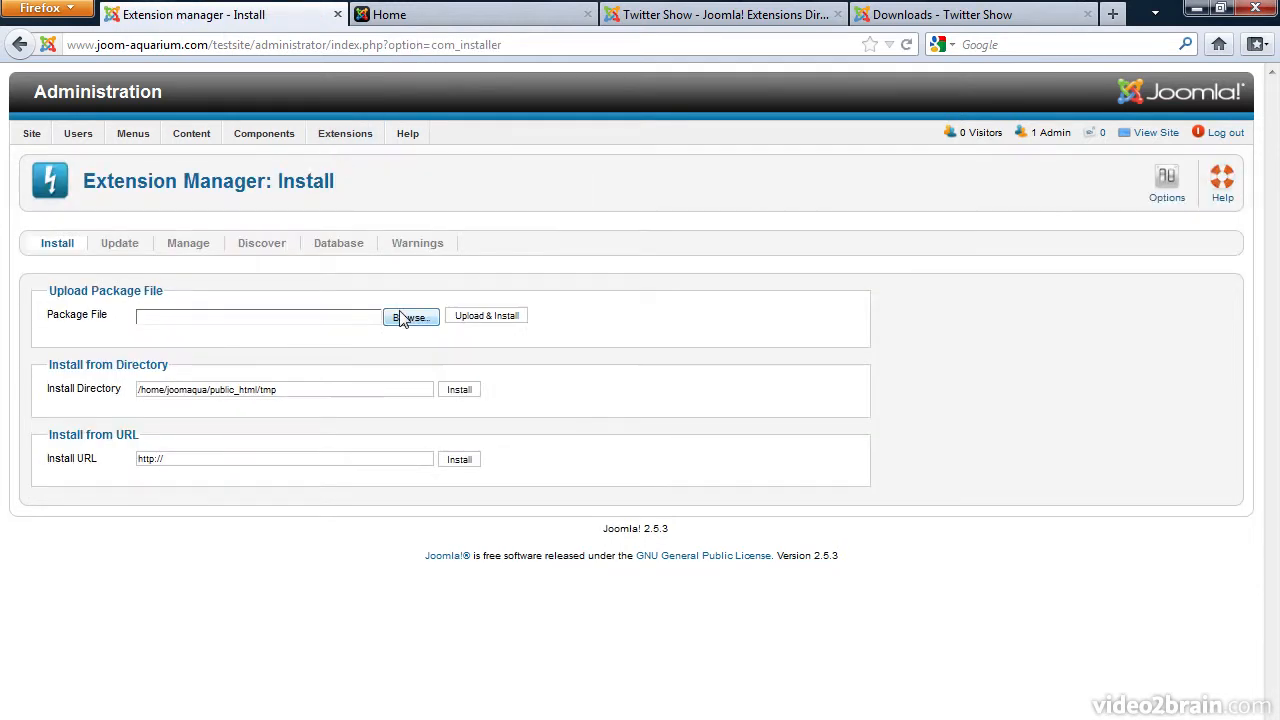
pyautogui.click(410, 316)
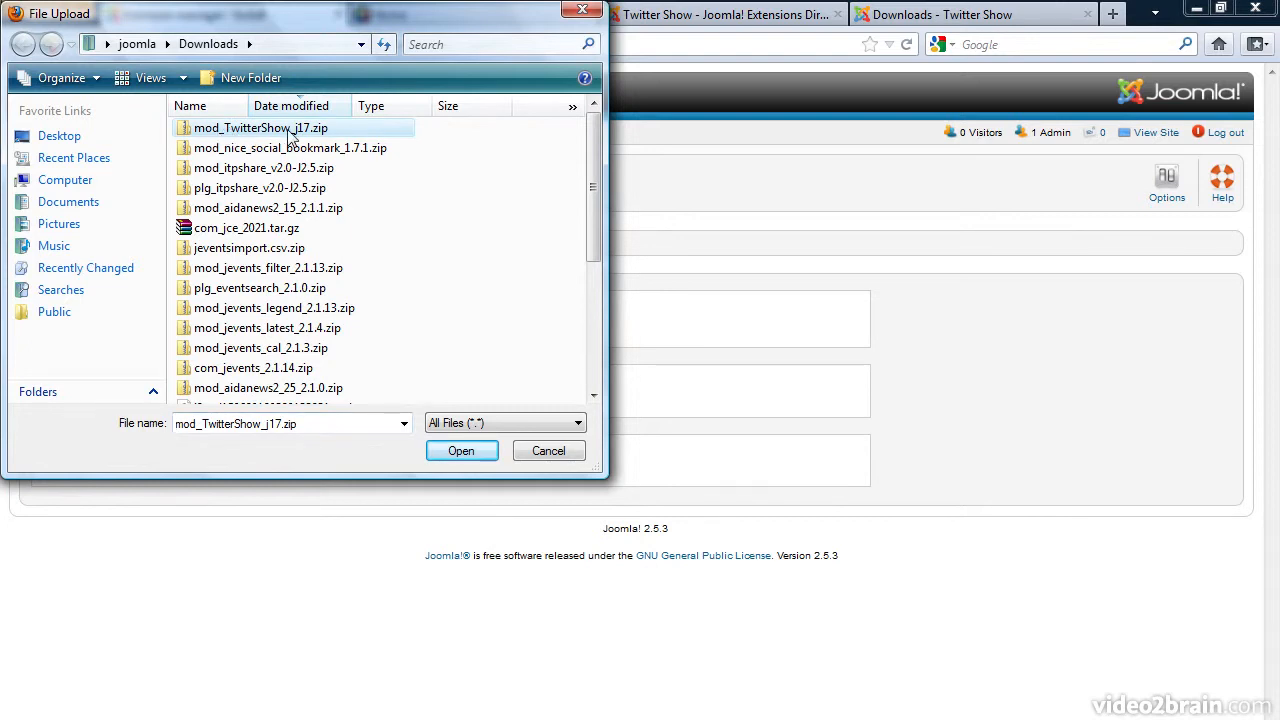
pyautogui.click(460, 450)
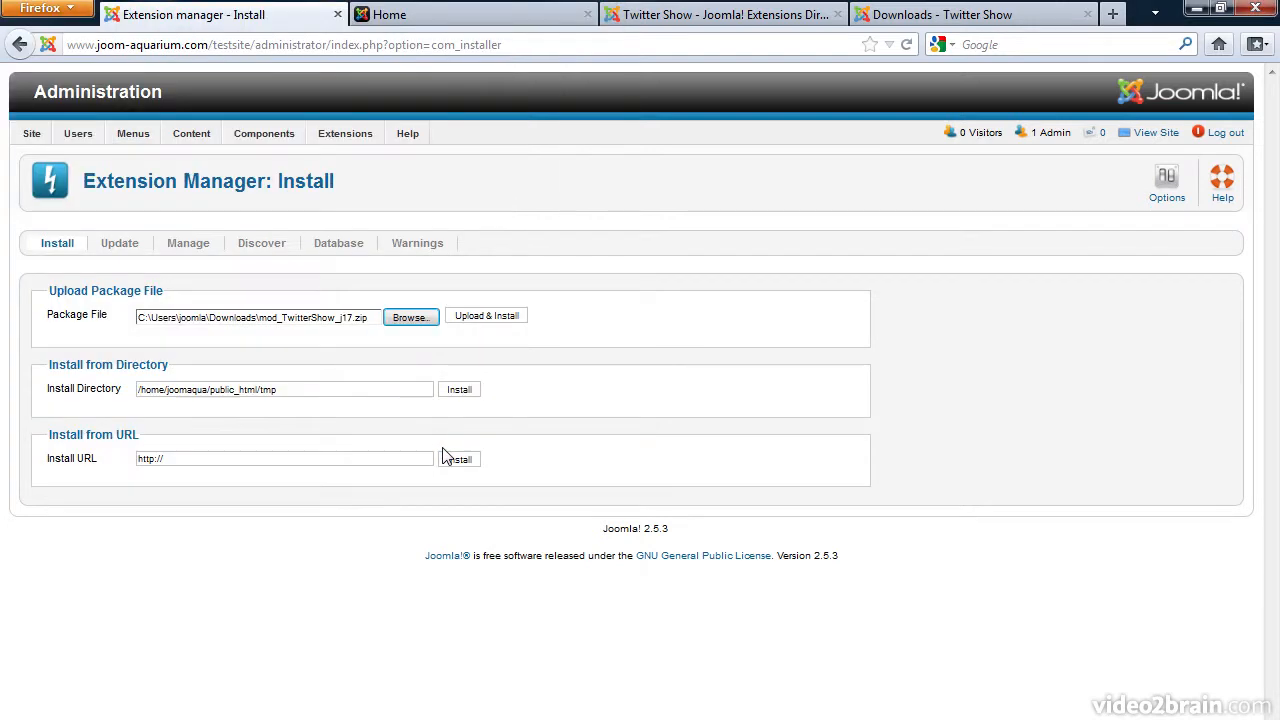
pyautogui.click(486, 316)
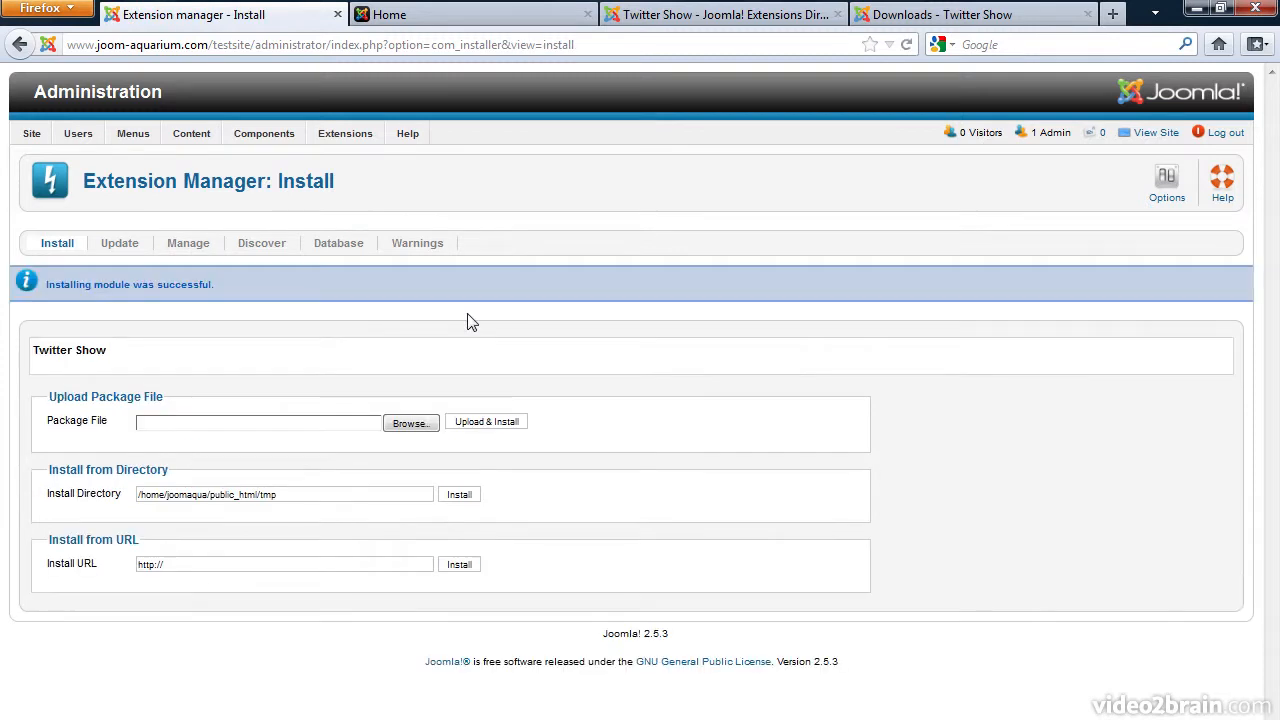
# - Create a new Twitter Show module titled 'My Tweets' in position-7 via Module Manager
pyautogui.click(344, 132)
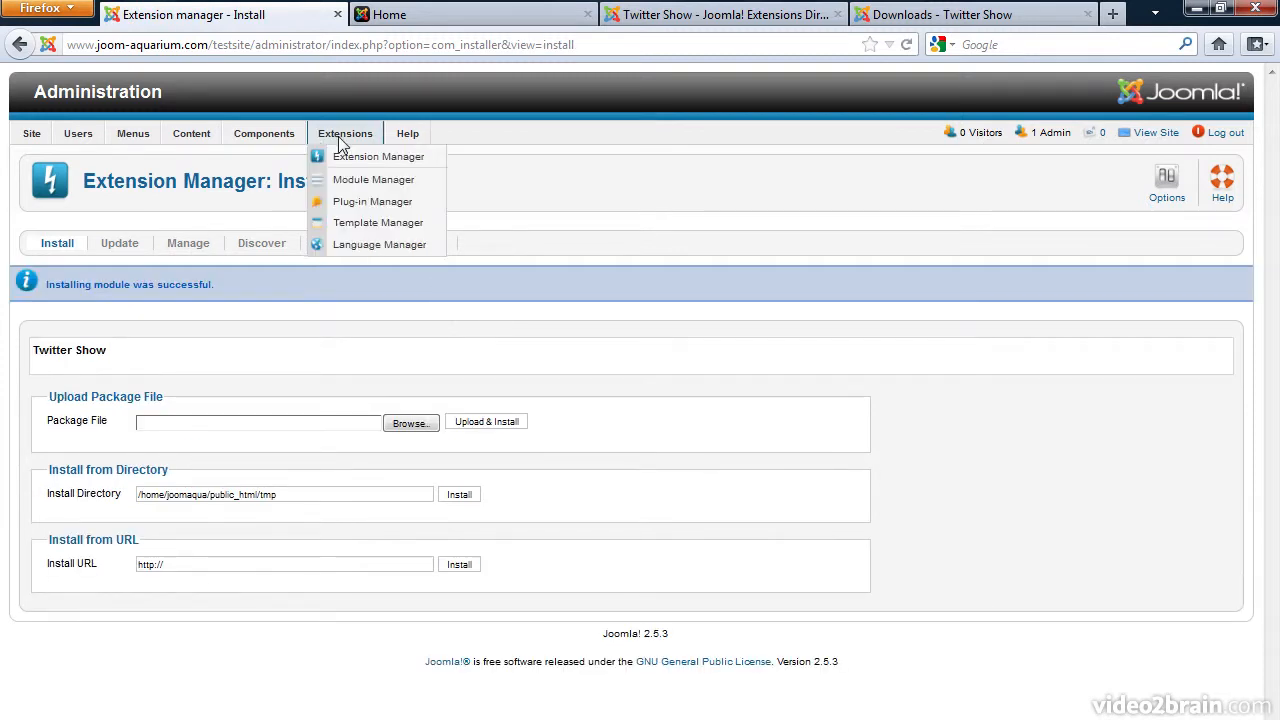
pyautogui.click(372, 180)
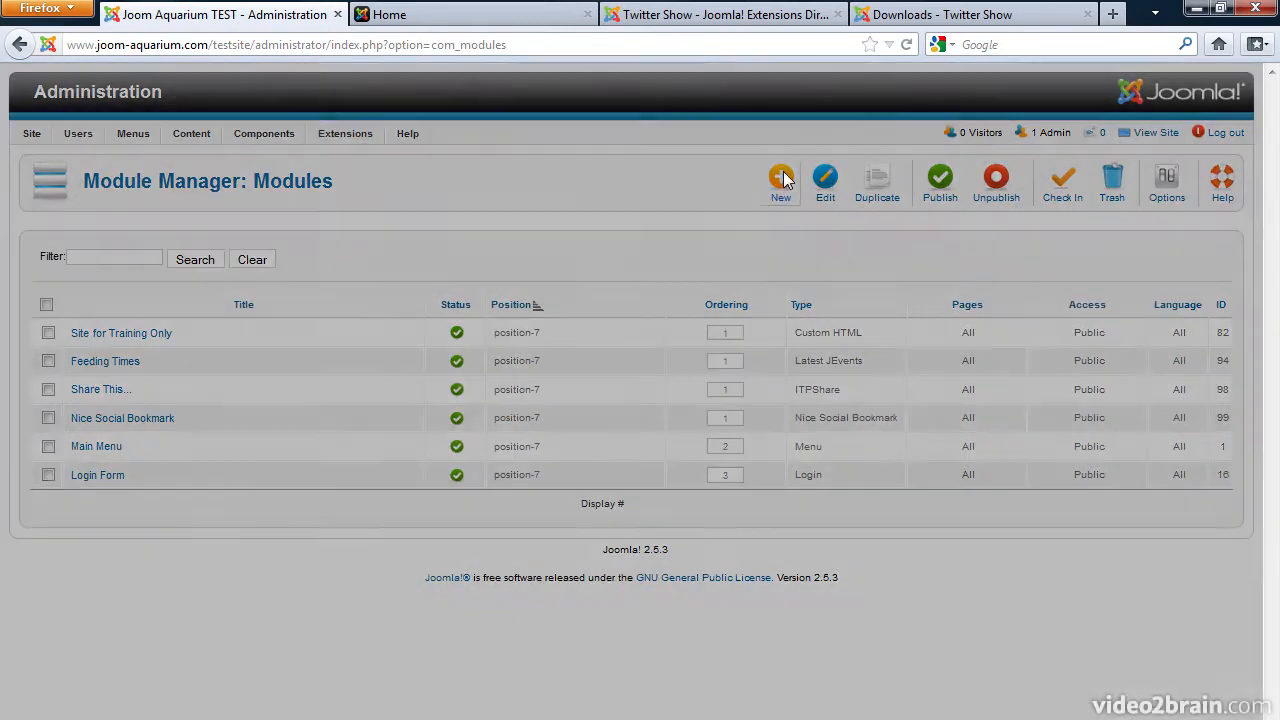
pyautogui.click(780, 174)
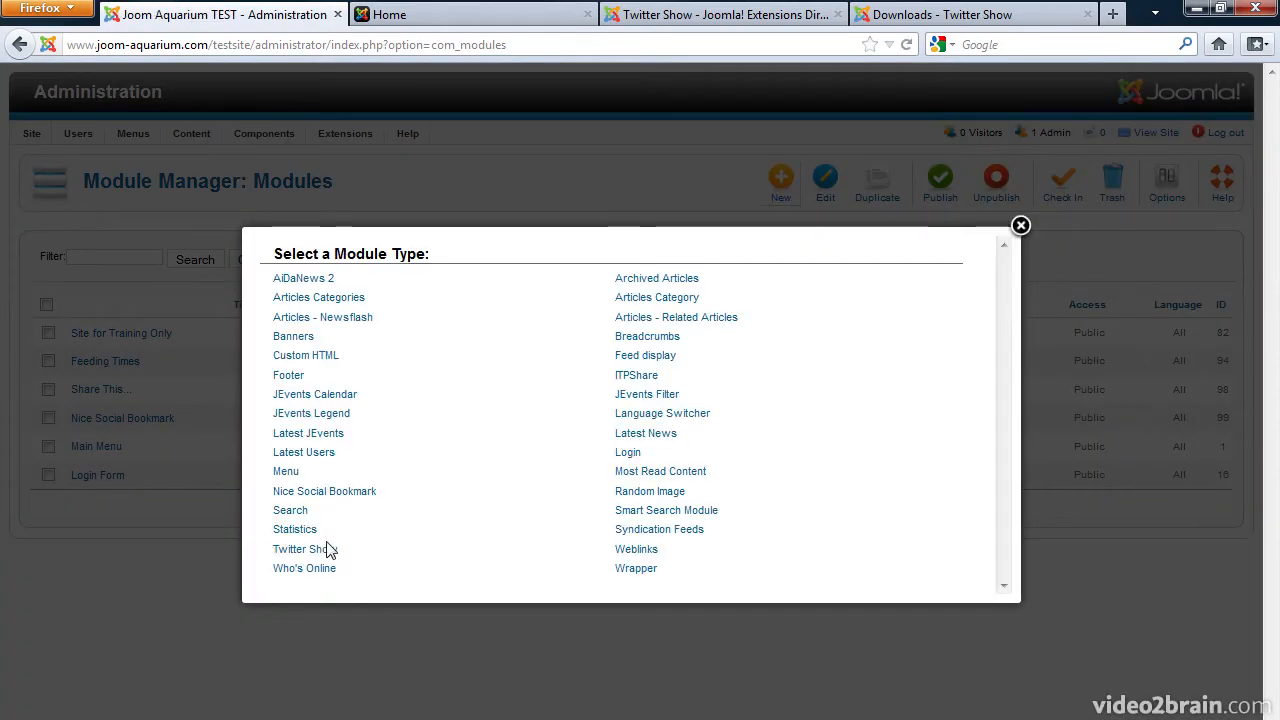
pyautogui.click(300, 548)
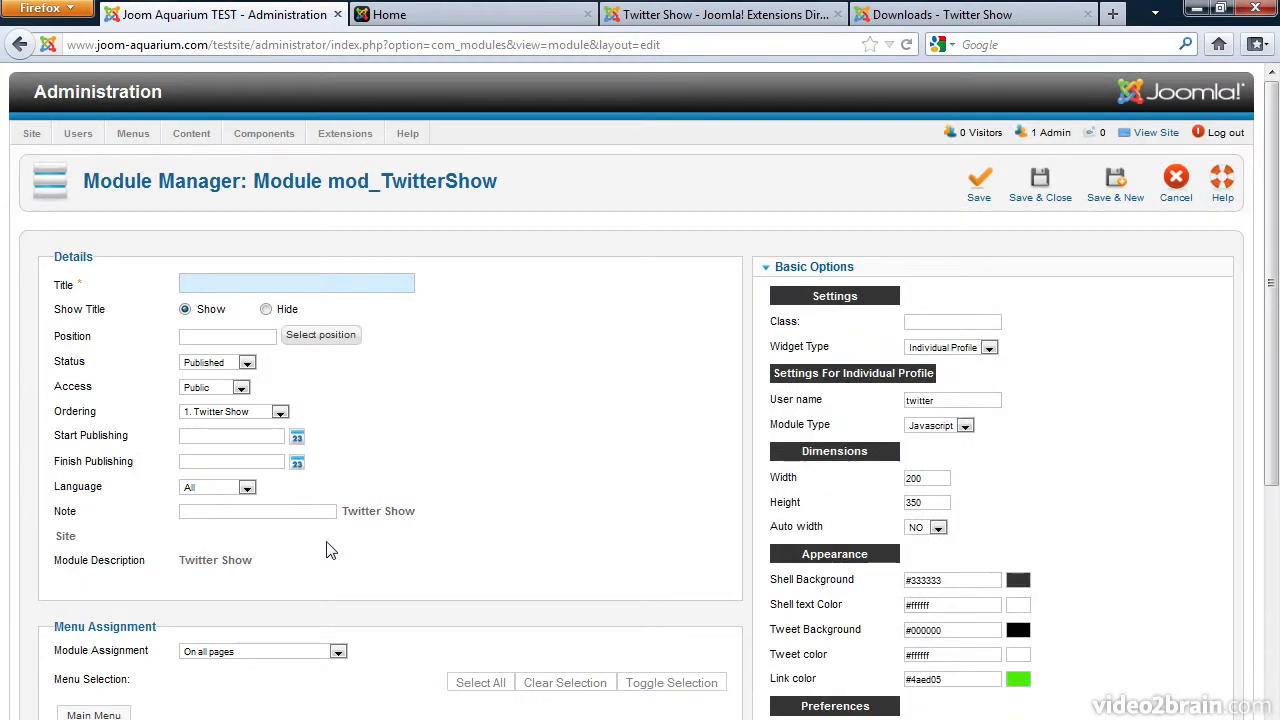
pyautogui.click(288, 282)
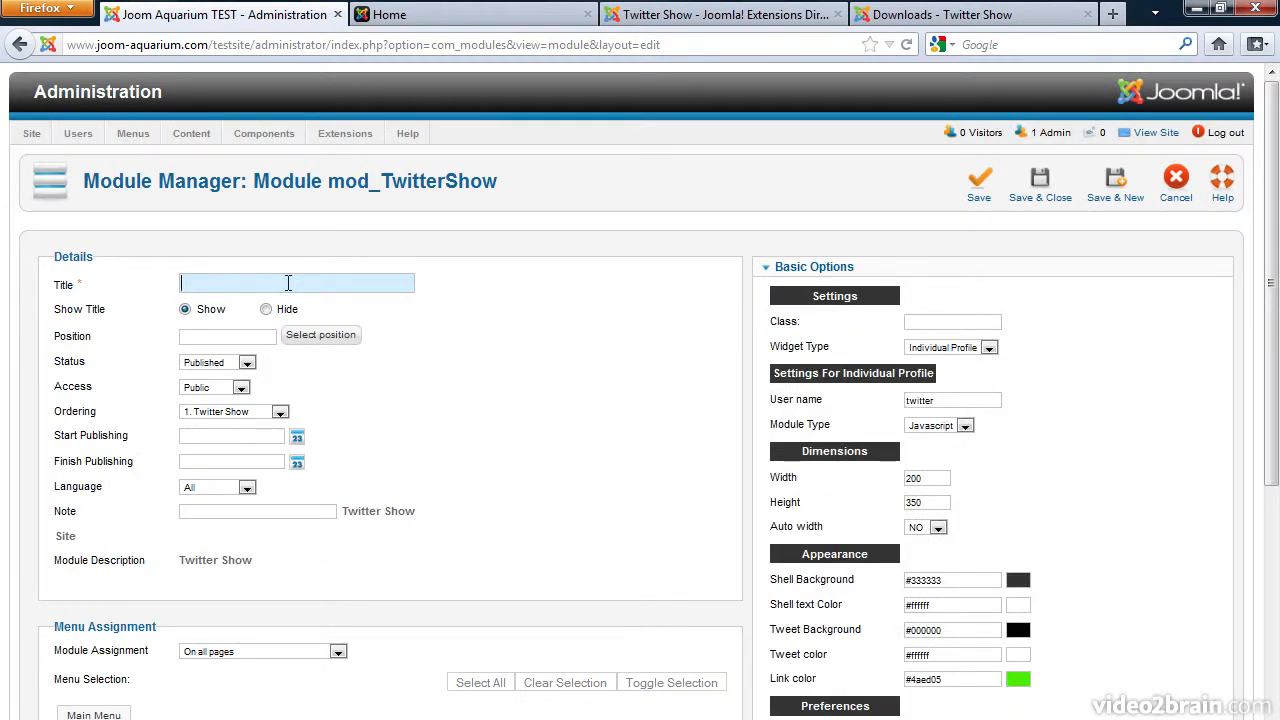
pyautogui.write('My Twee')
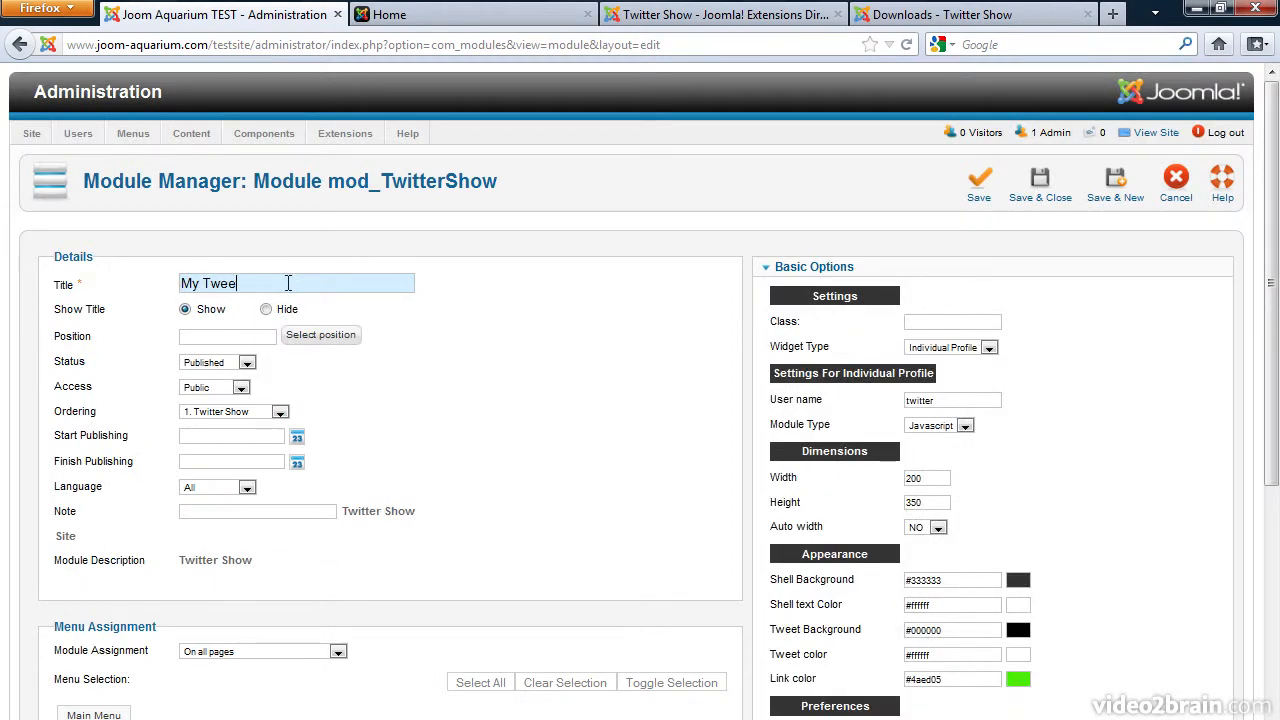
pyautogui.write('ts')
pyautogui.write('7')
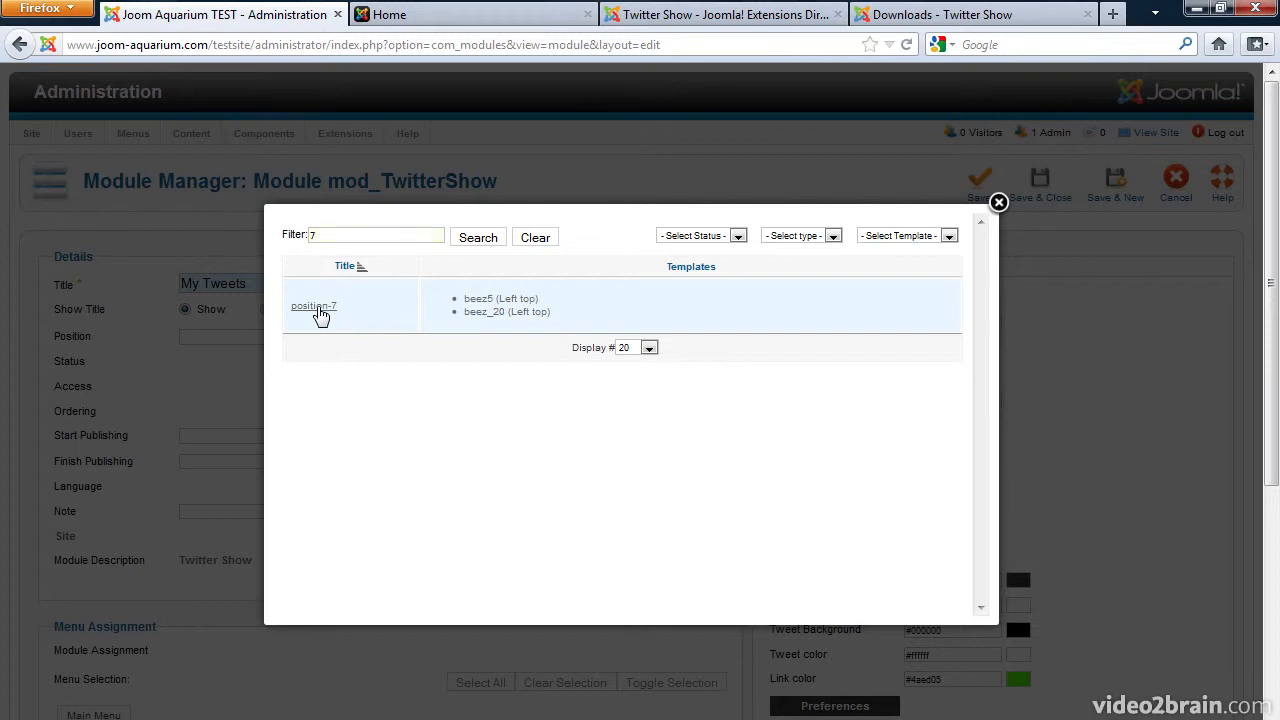
pyautogui.click(314, 306)
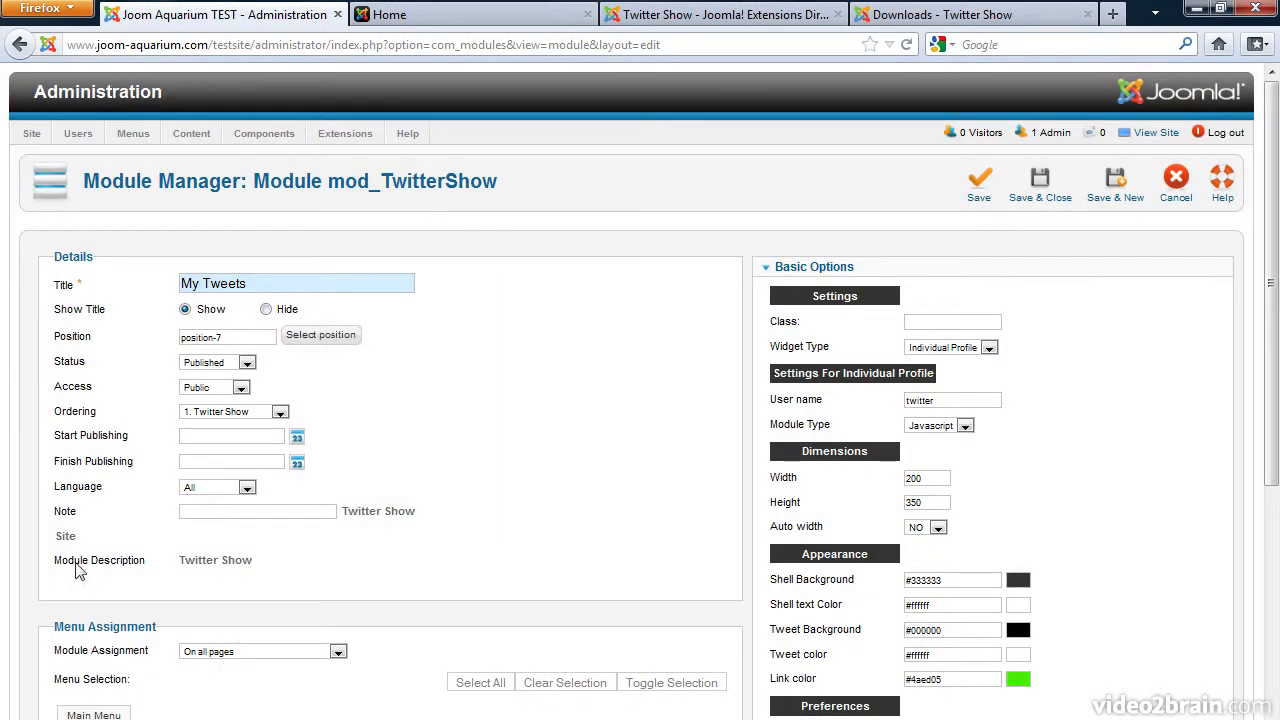
pyautogui.moveTo(236, 668)
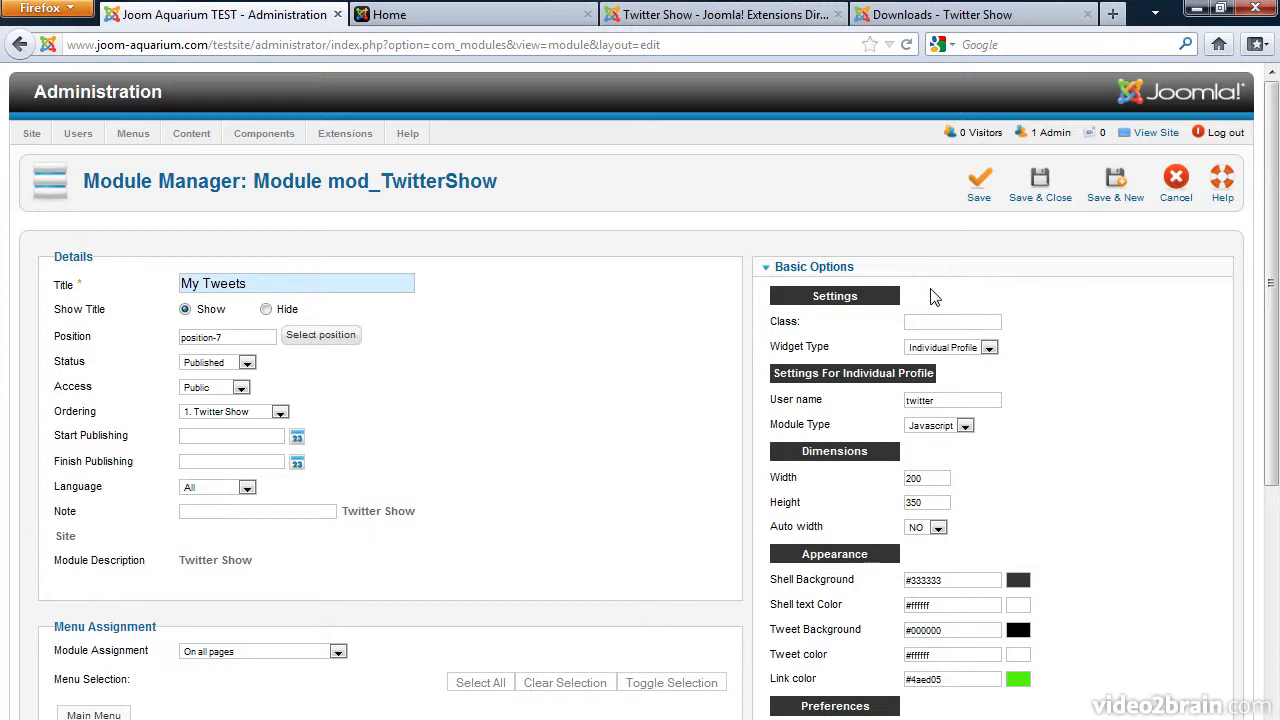
pyautogui.moveTo(836, 404)
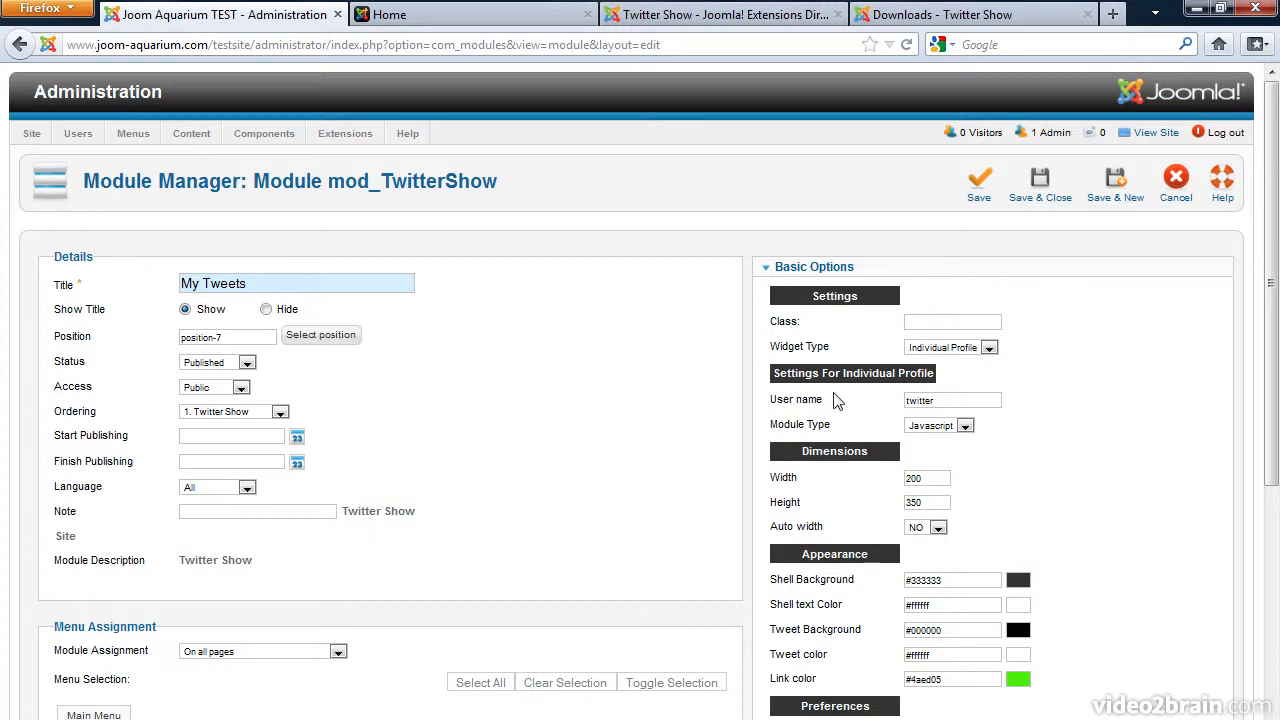
# - Enter user name rytechsites with Javascript module type, save & close, and view the site
pyautogui.doubleClick(952, 400)
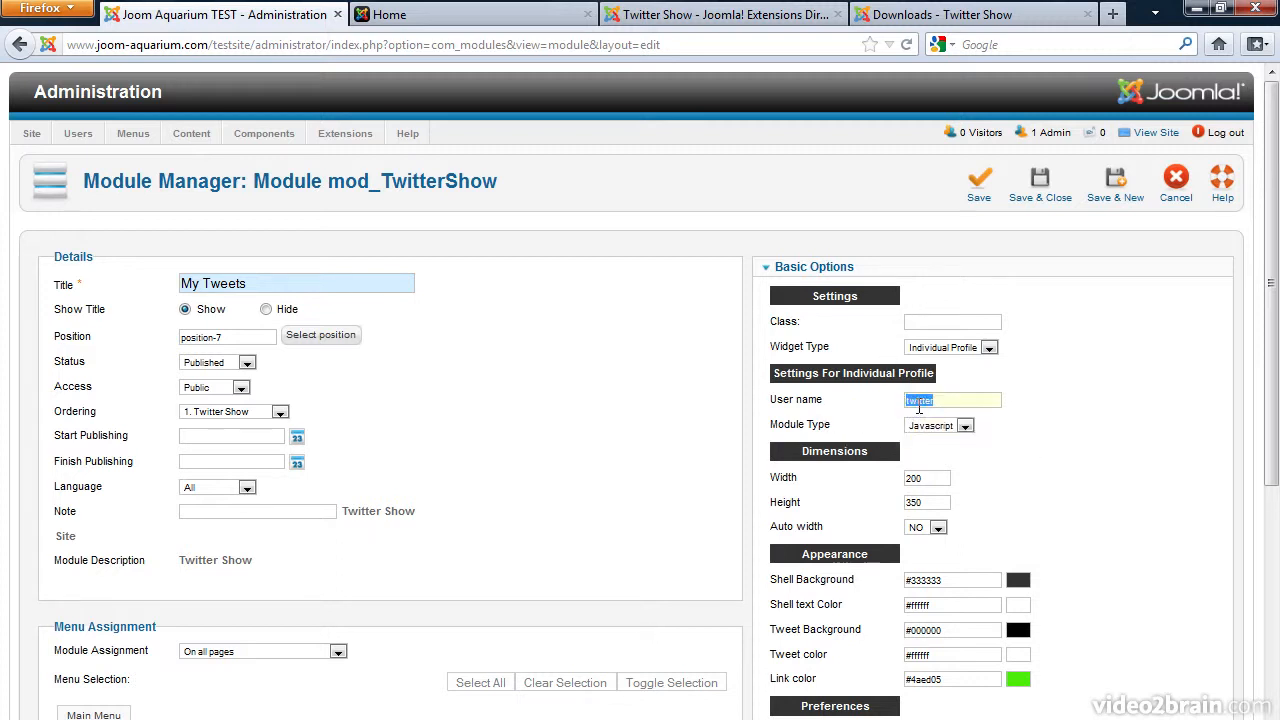
pyautogui.write('rytechs')
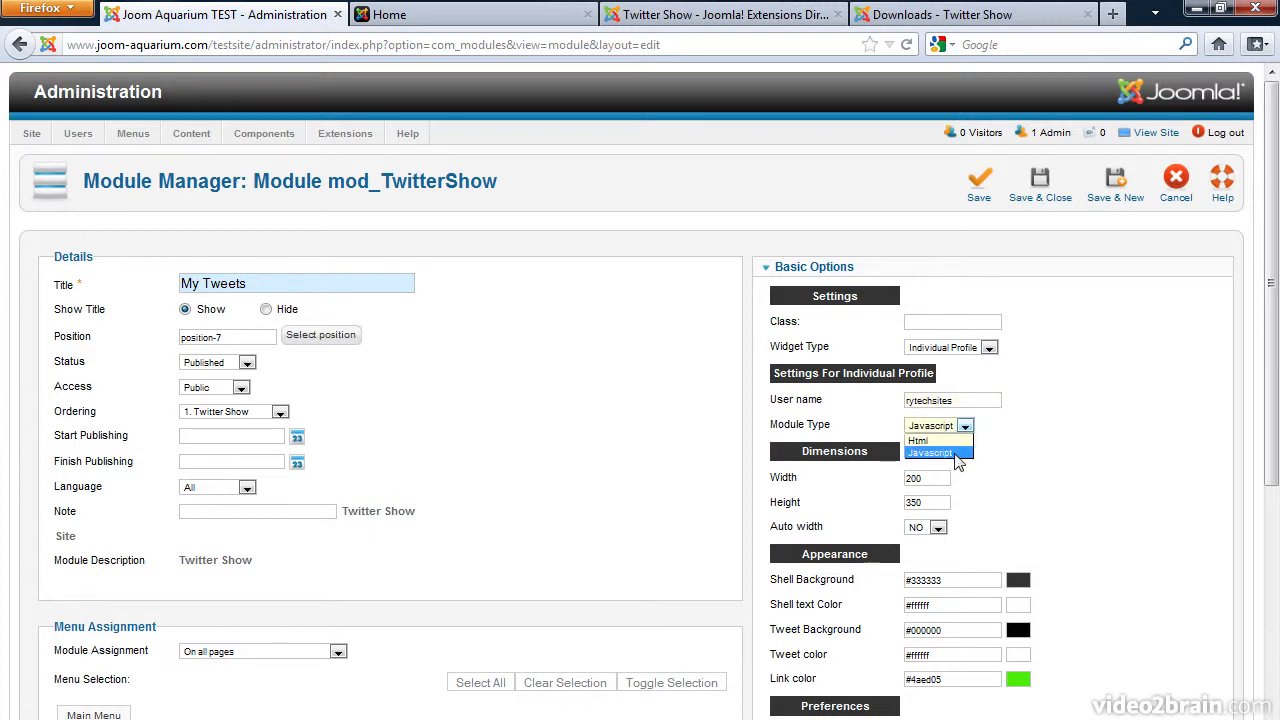
pyautogui.click(932, 452)
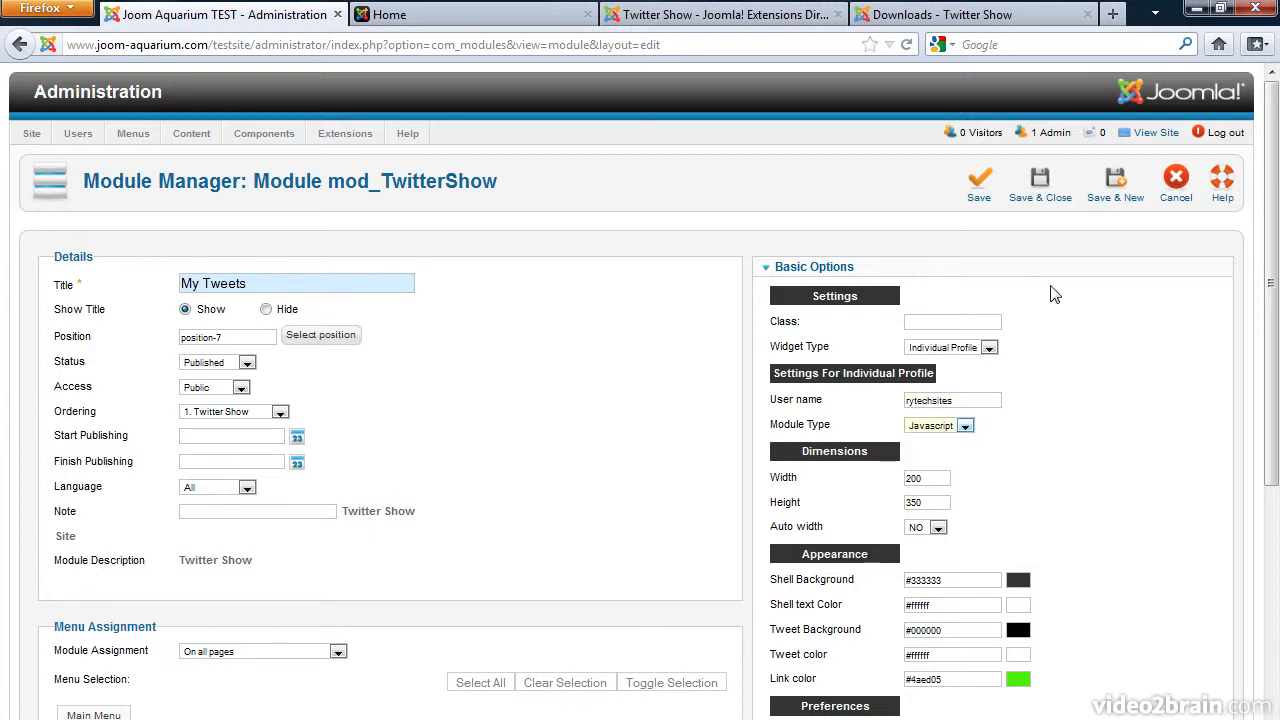
pyautogui.click(1040, 176)
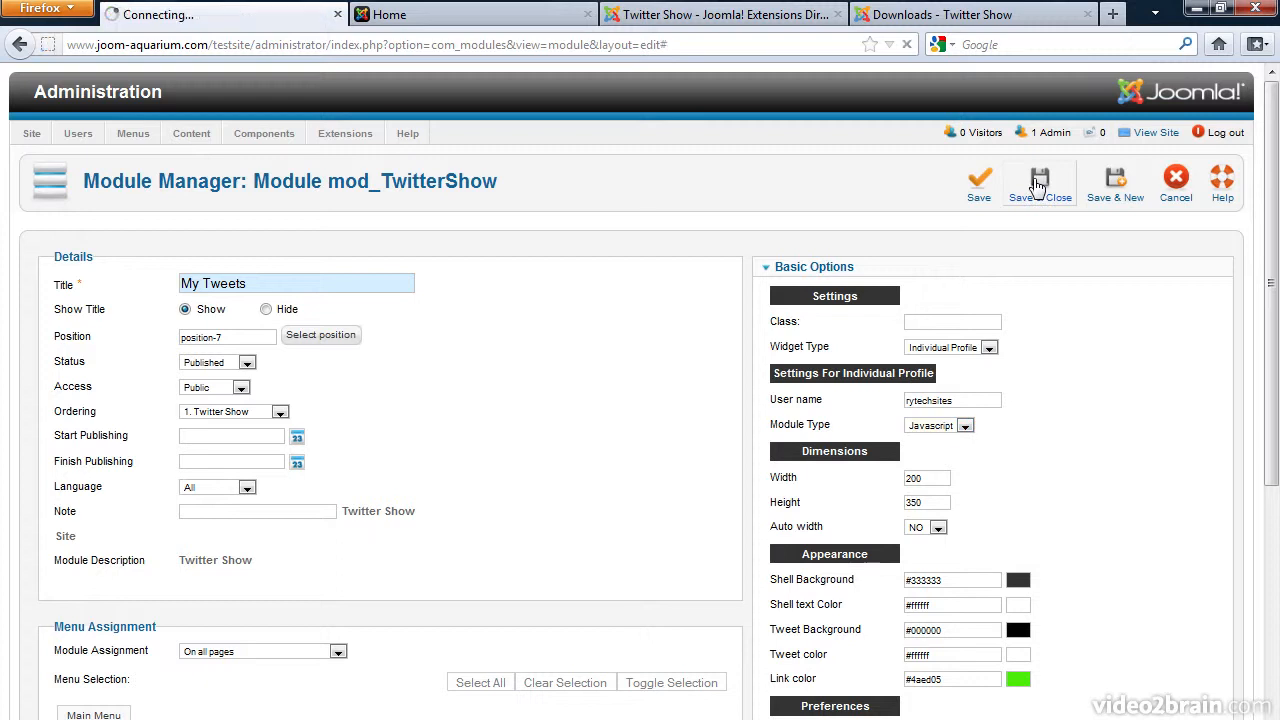
pyautogui.click(1040, 178)
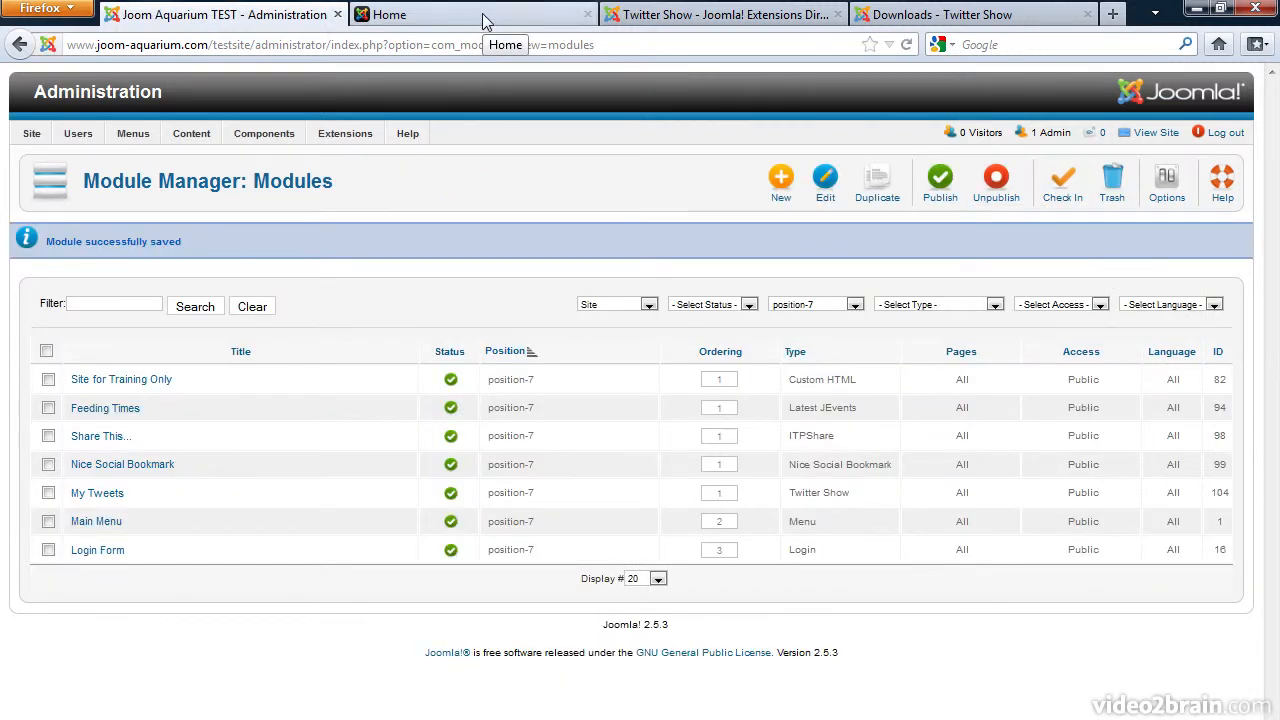
pyautogui.click(460, 14)
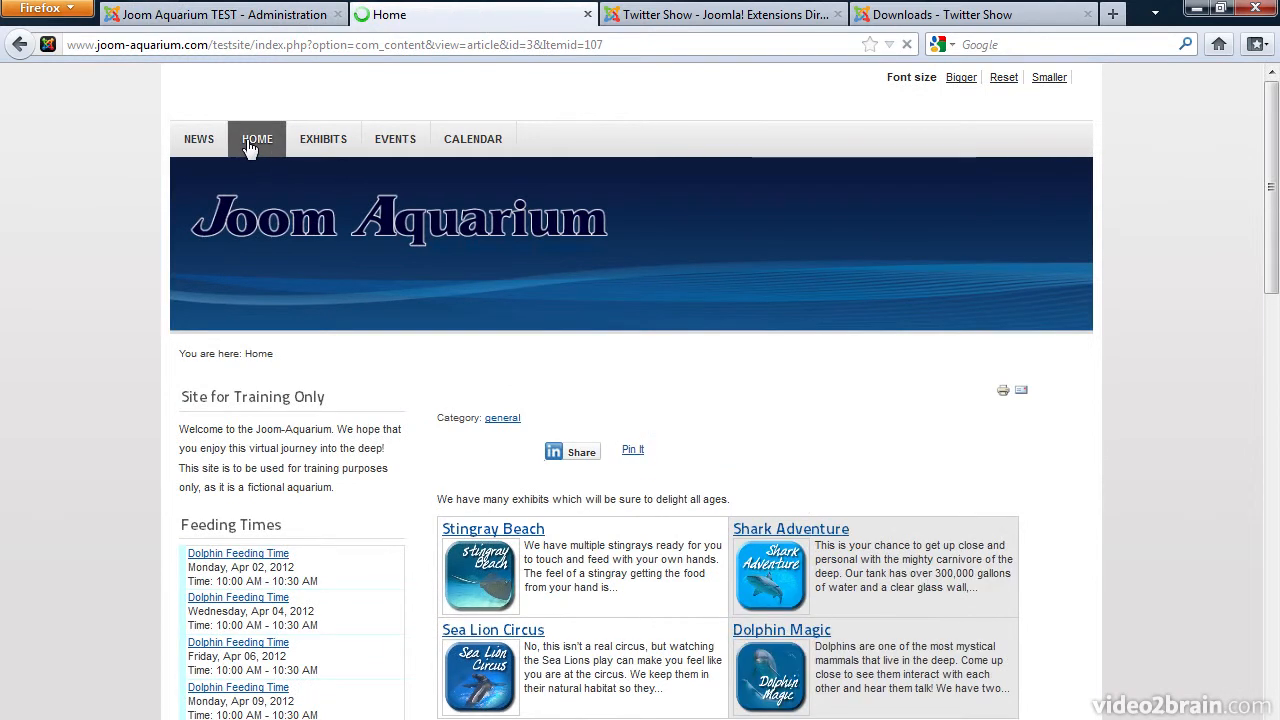
pyautogui.scroll(-3)
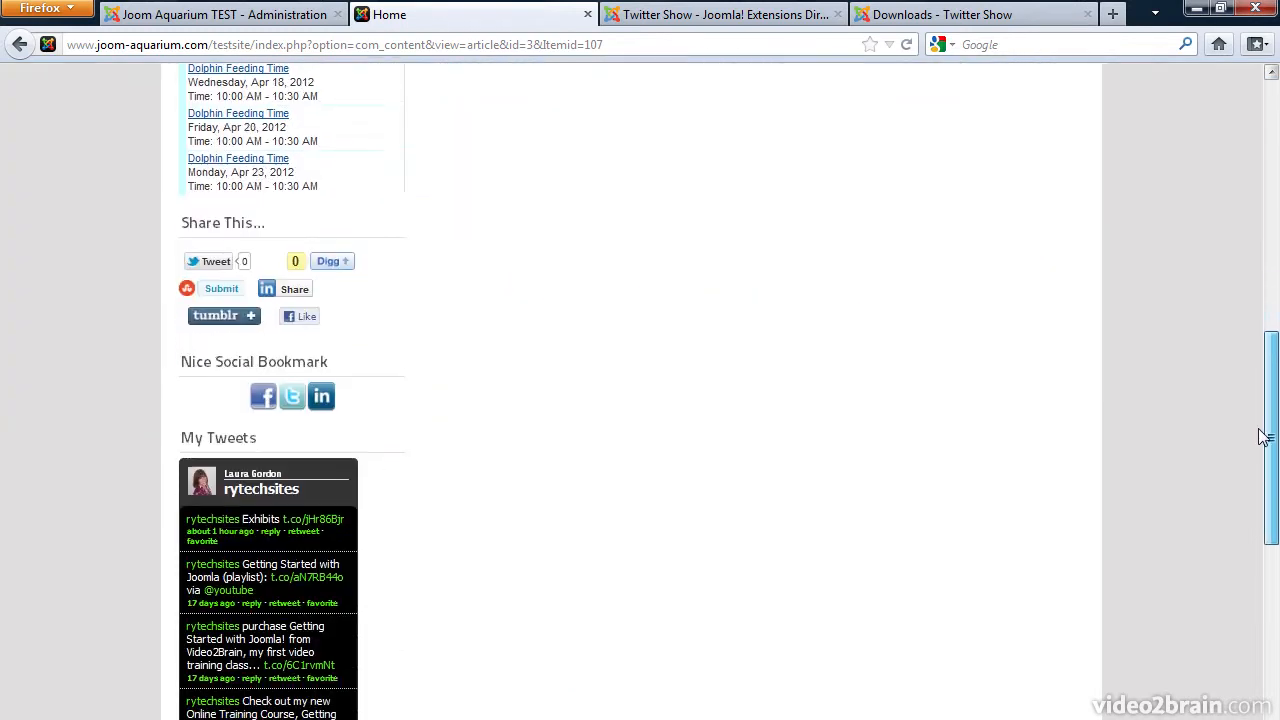
pyautogui.scroll(-3)
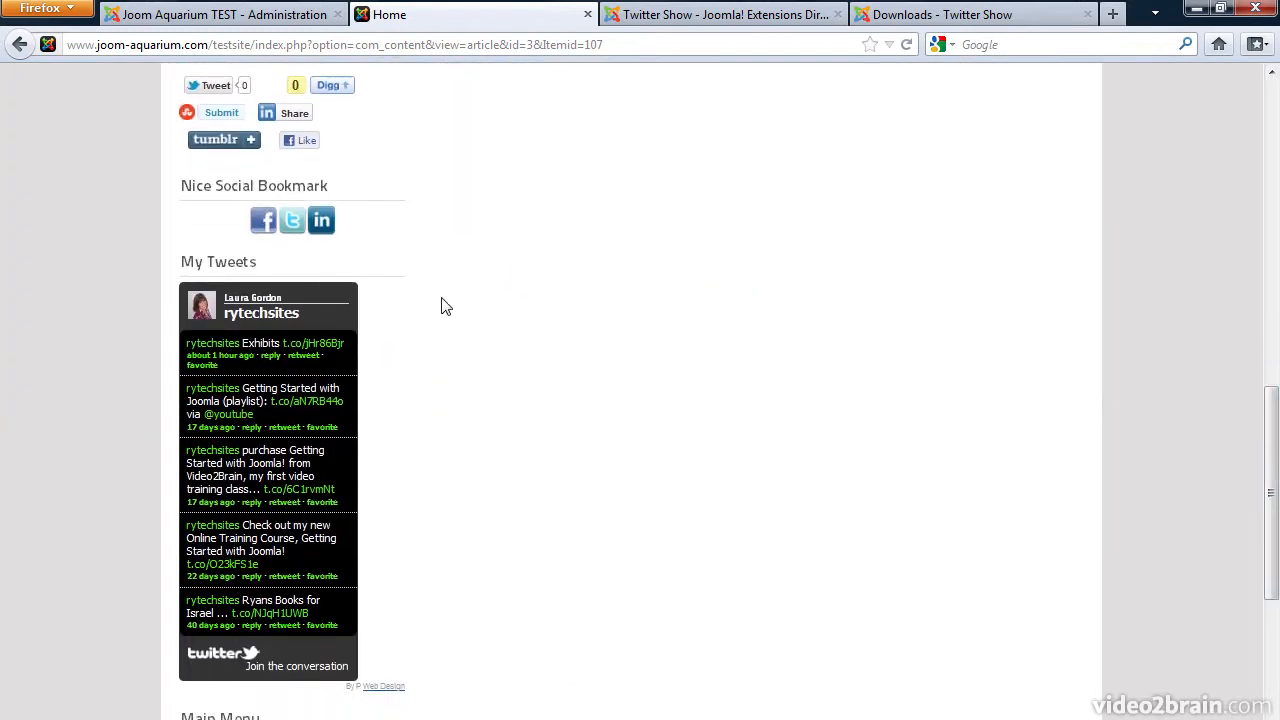
pyautogui.moveTo(274, 180)
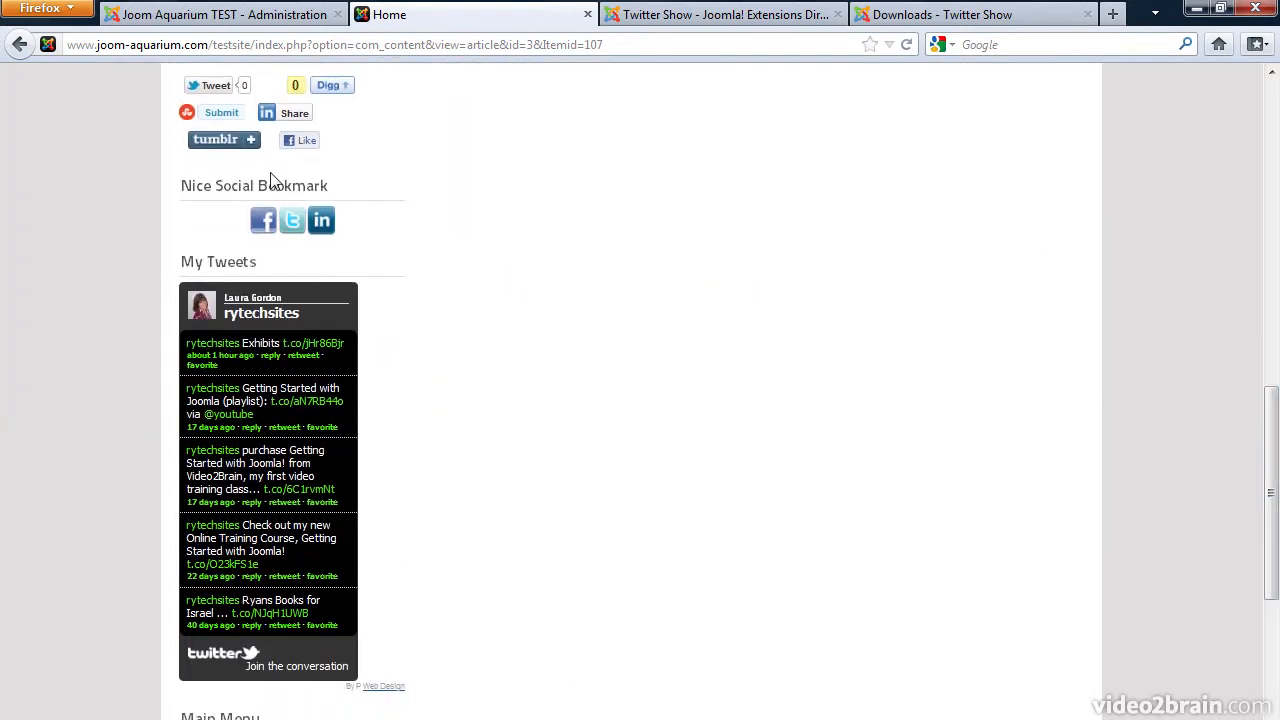
pyautogui.moveTo(252, 206)
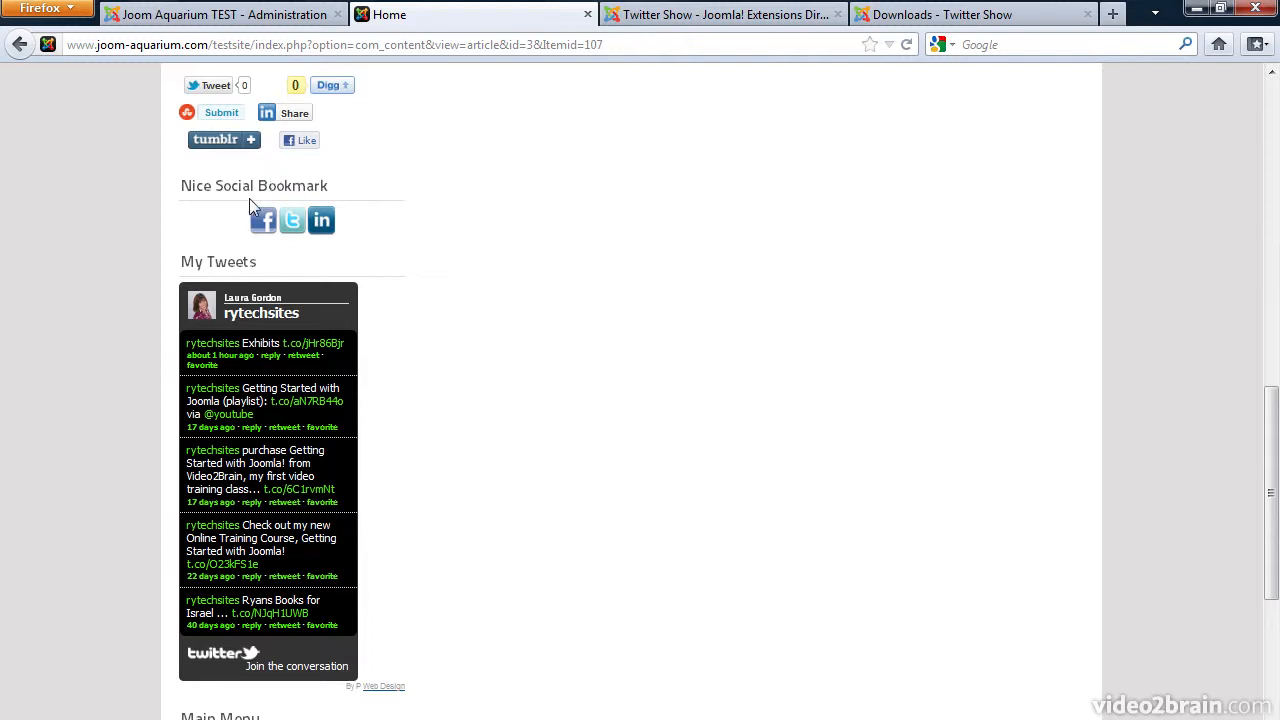
pyautogui.moveTo(358, 372)
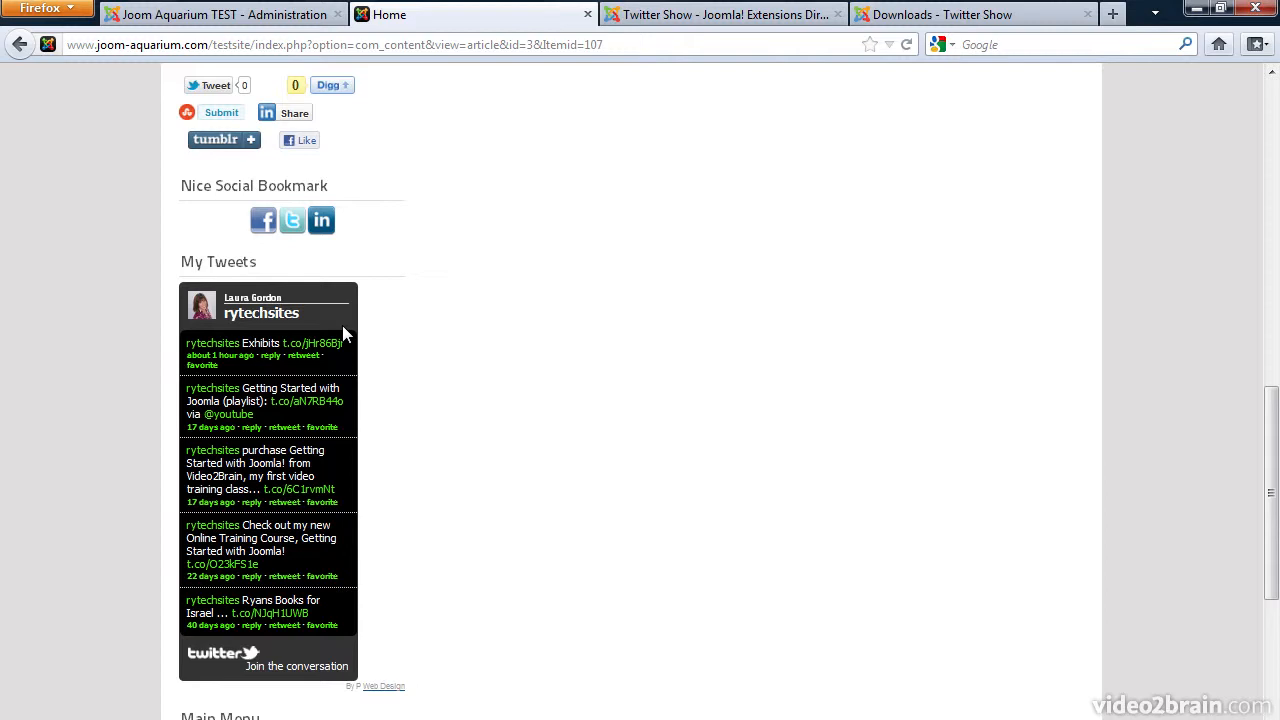
pyautogui.moveTo(344, 128)
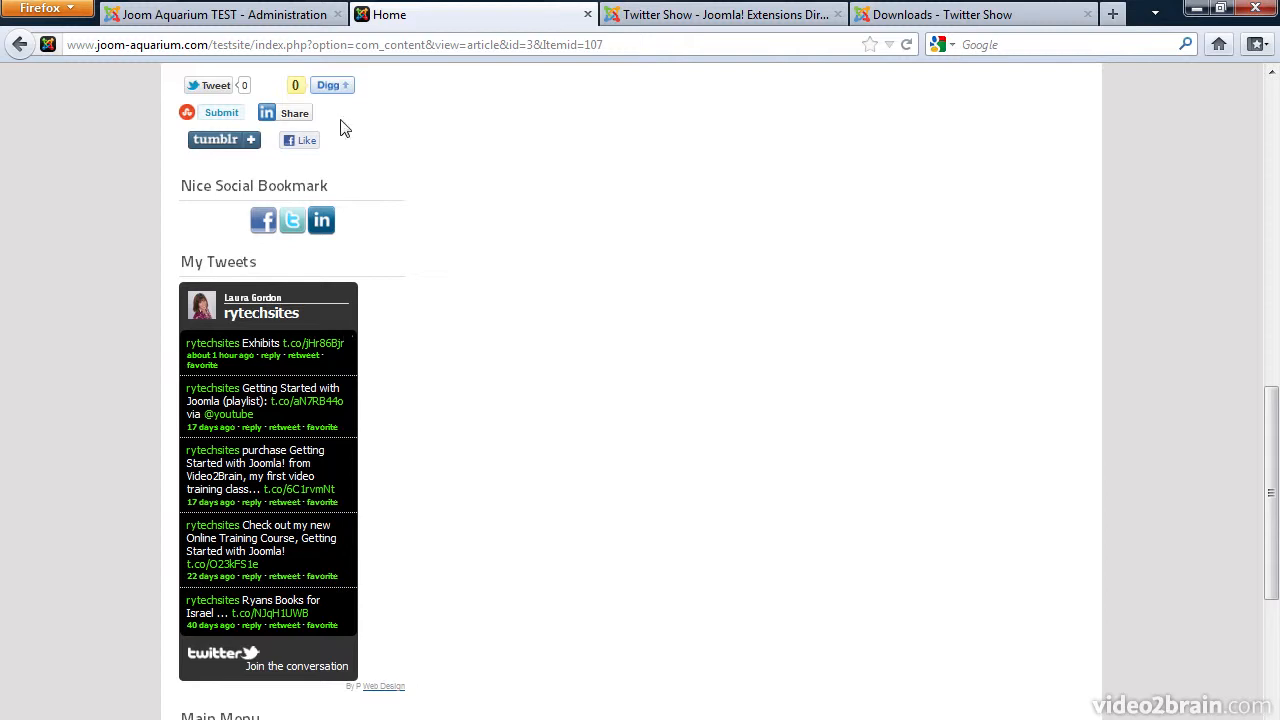
# - Back in Module Manager, edit My Tweets and change its Widget Type to Search
pyautogui.click(230, 14)
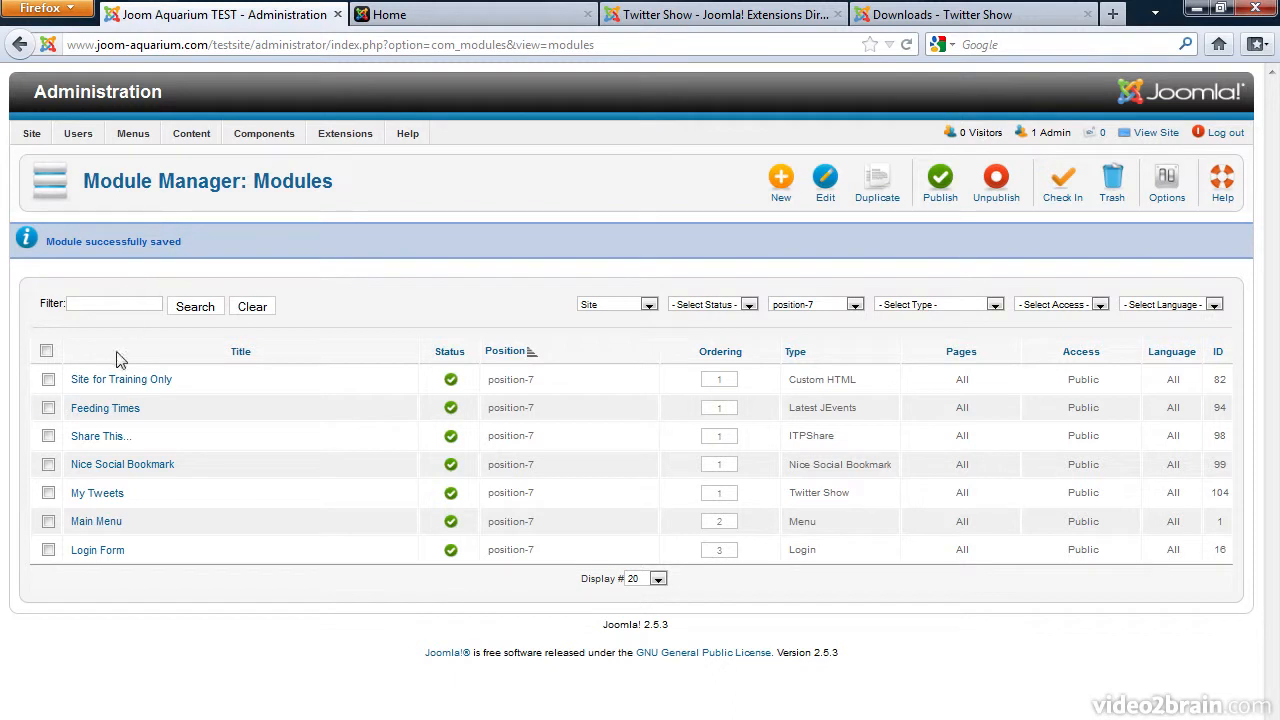
pyautogui.moveTo(108, 506)
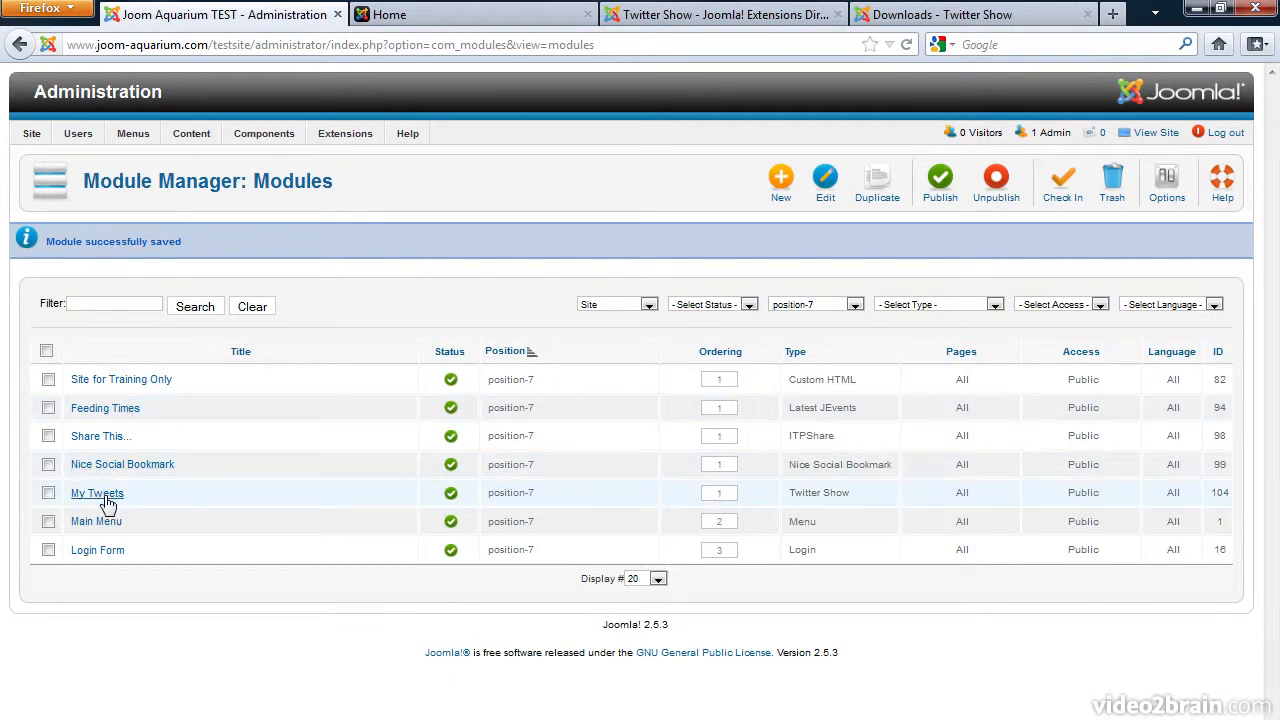
pyautogui.click(96, 492)
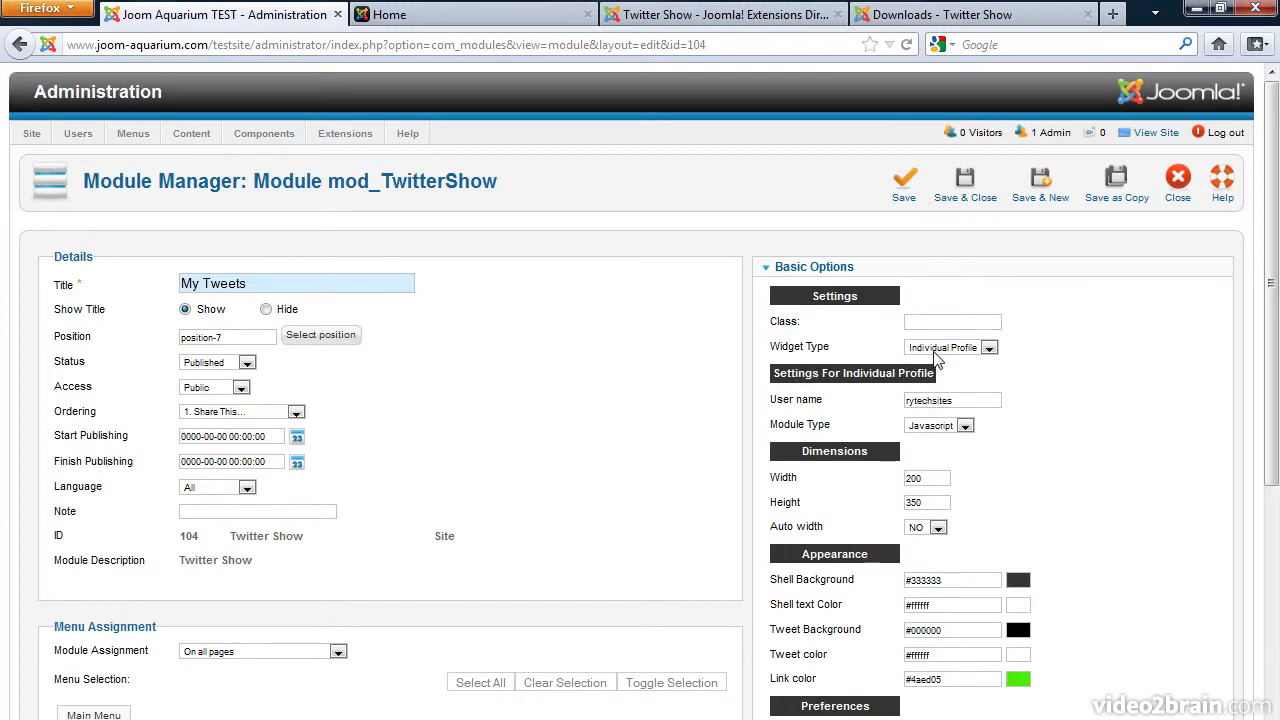
pyautogui.click(988, 348)
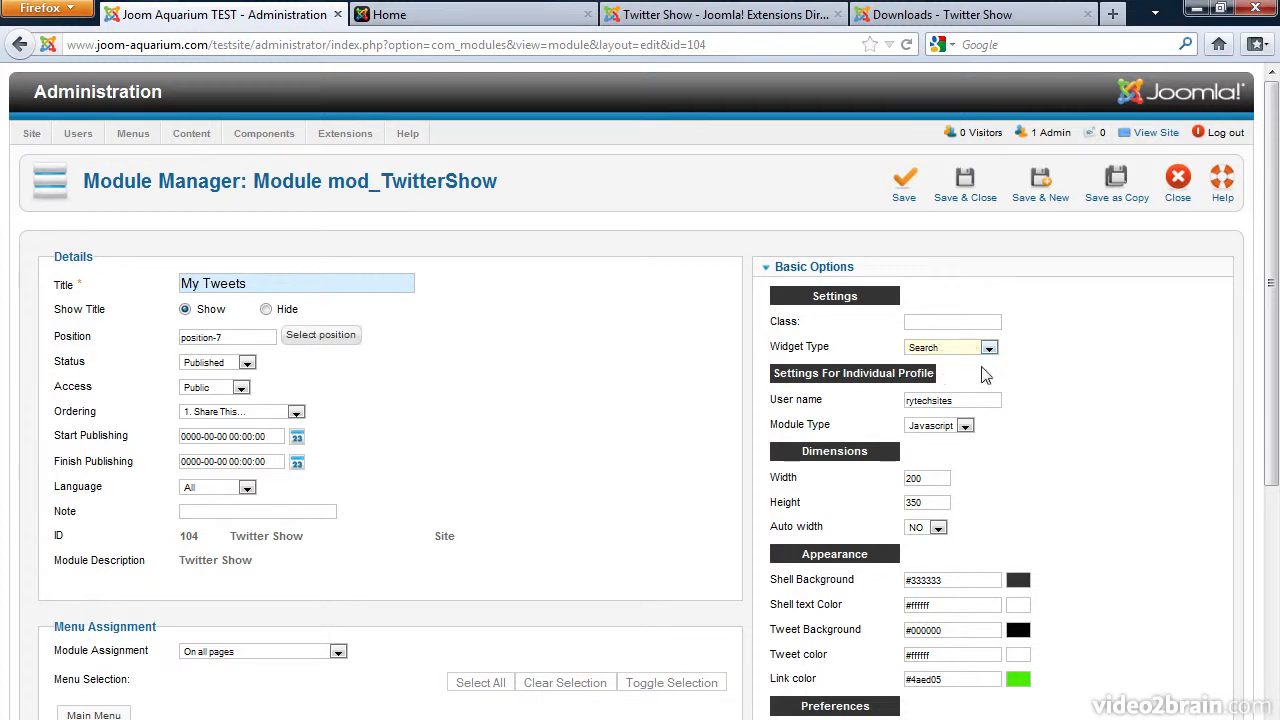
# - Set Tweet Background #0033ff, Link color #ffff33 and Shell Background #00cc66 in Appearance
pyautogui.scroll(-3)
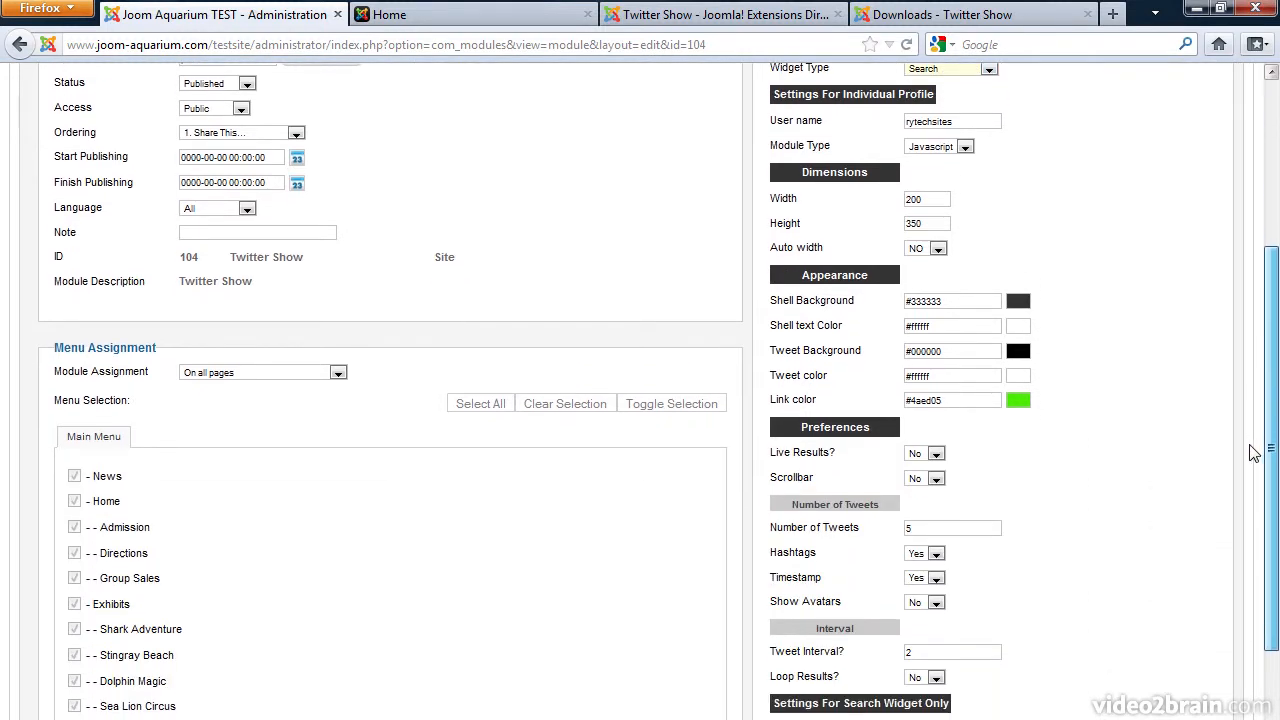
pyautogui.moveTo(824, 352)
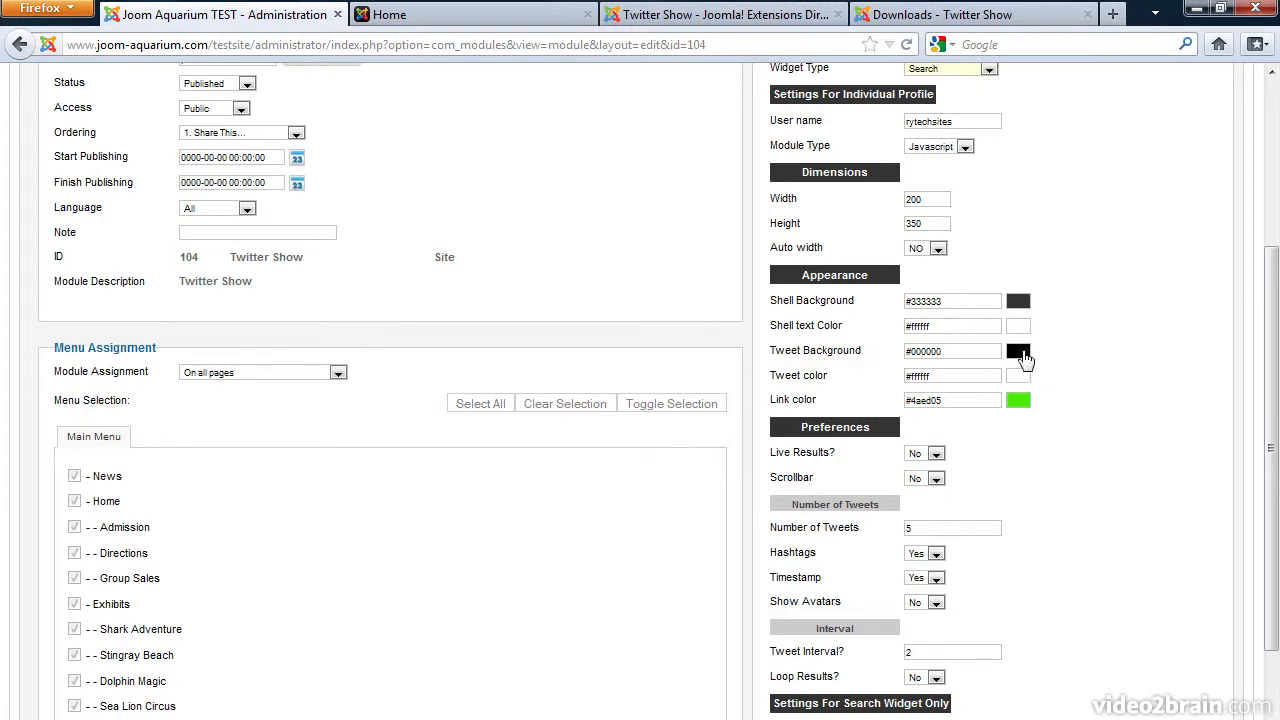
pyautogui.click(1018, 352)
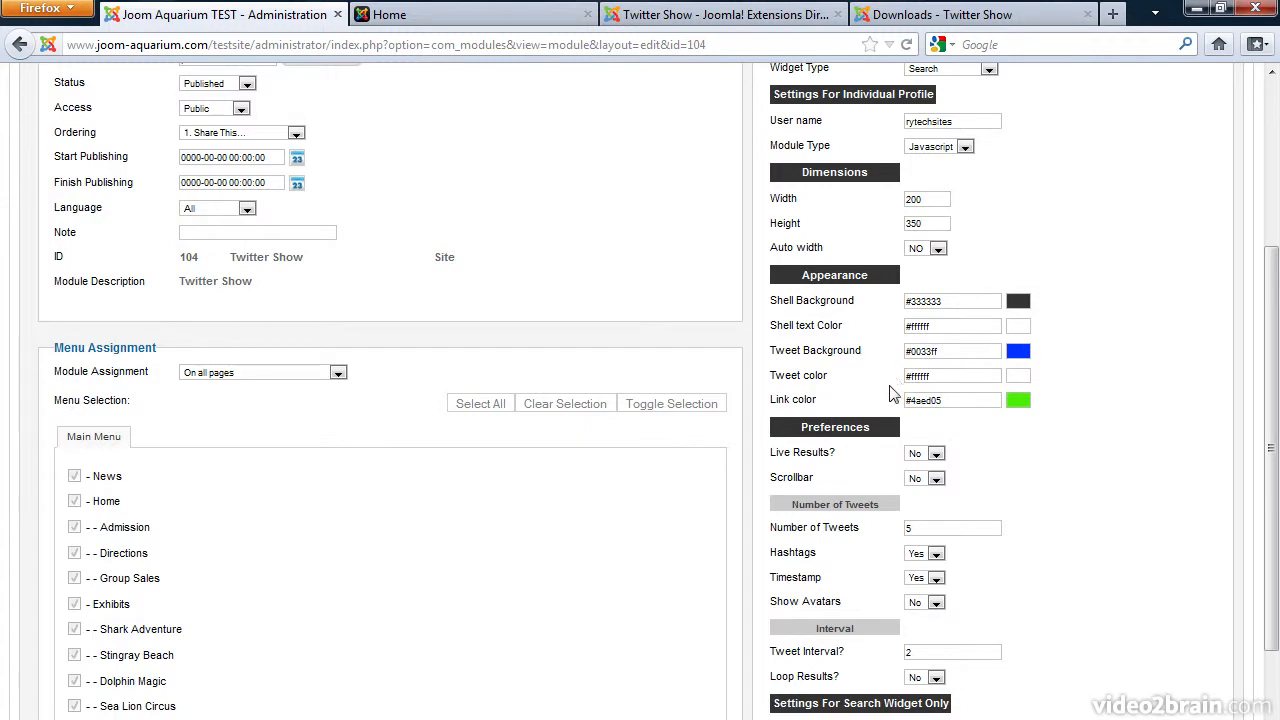
pyautogui.click(1016, 400)
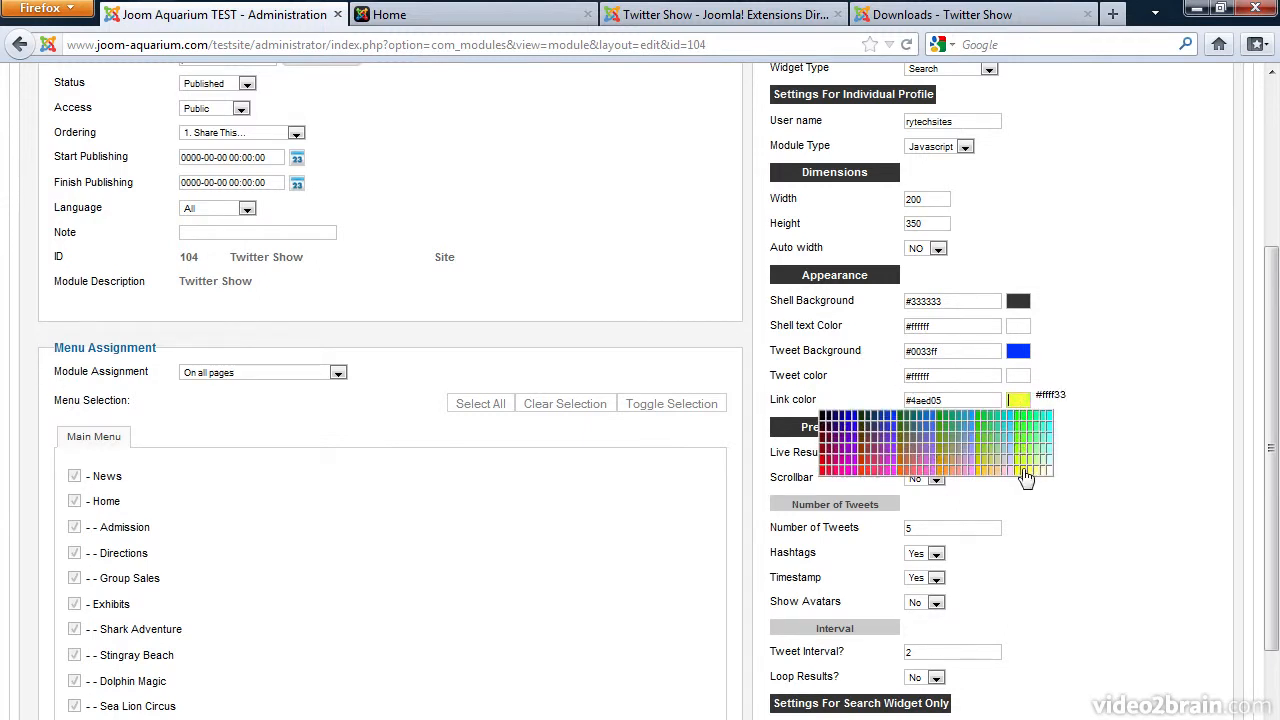
pyautogui.click(1024, 476)
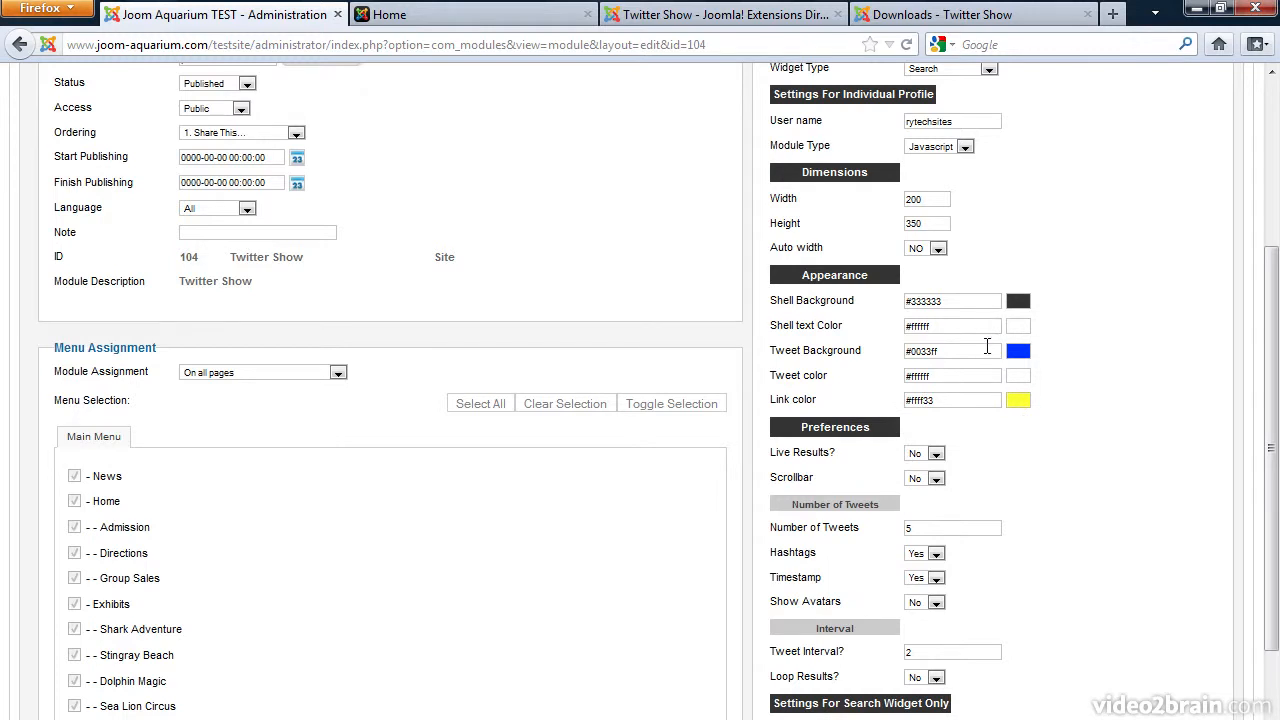
pyautogui.moveTo(1026, 310)
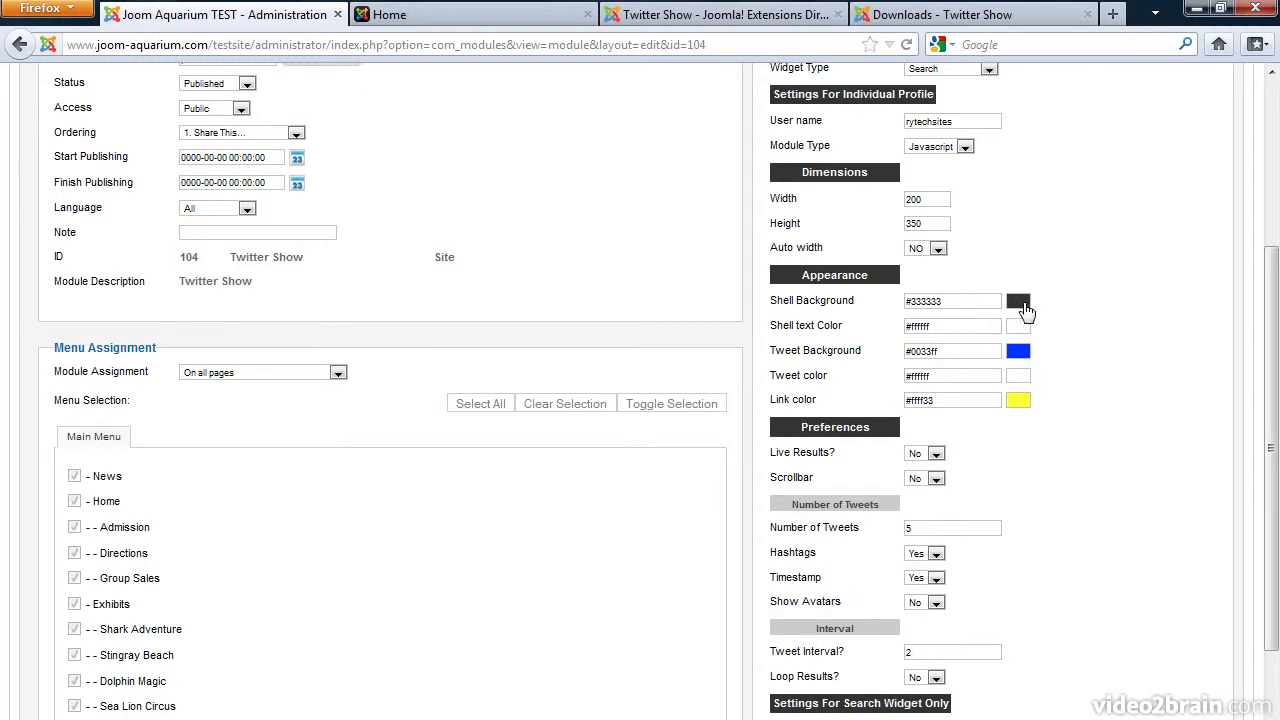
pyautogui.click(1018, 300)
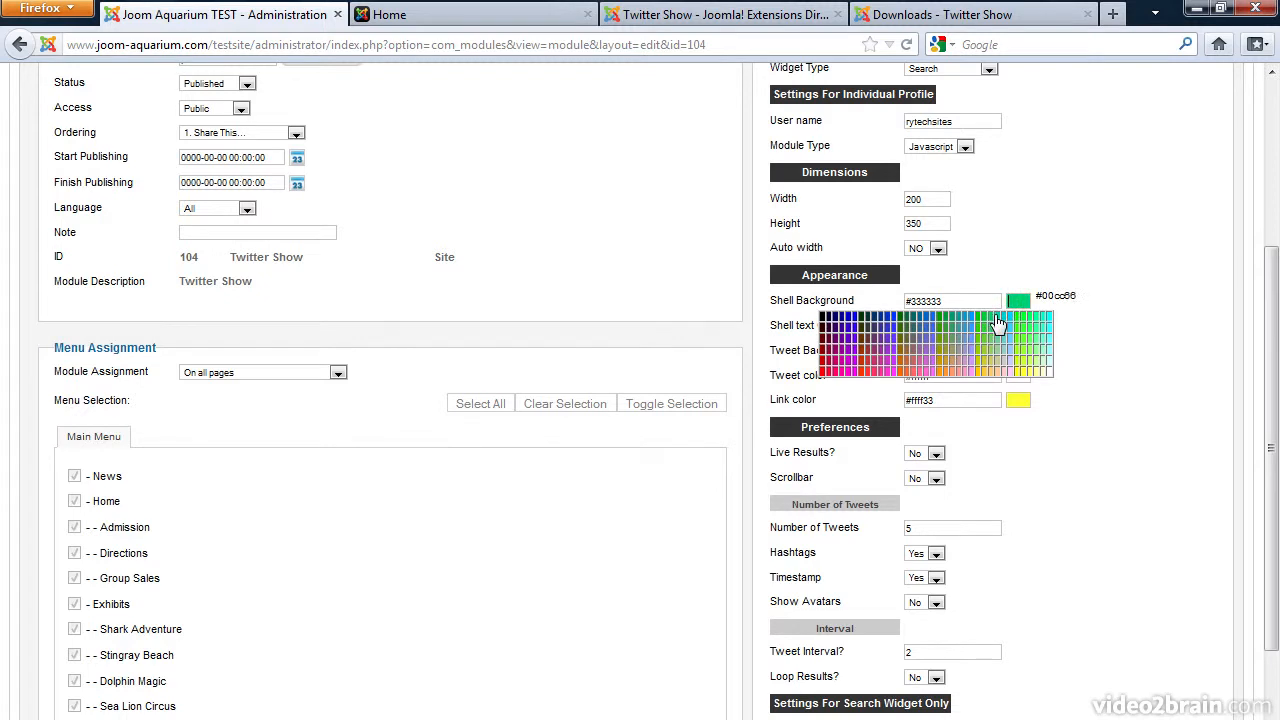
pyautogui.click(1000, 324)
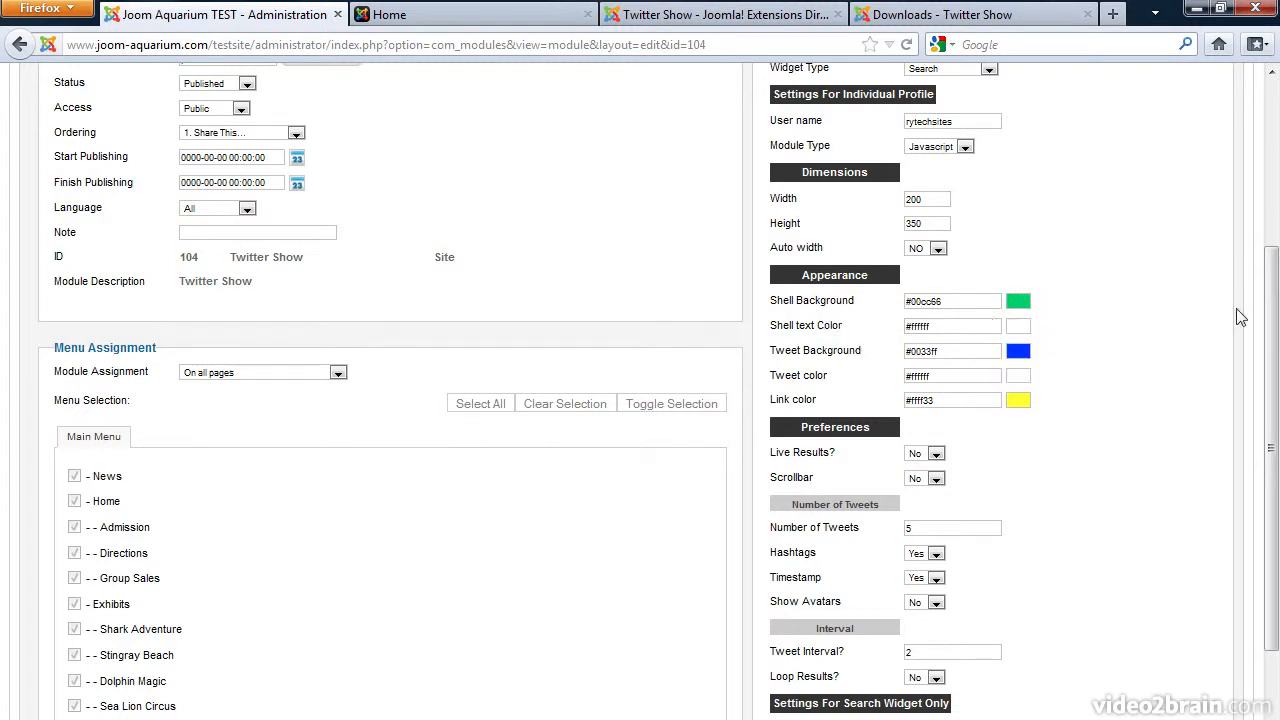
# - Set the Live Results? preference to Yes
pyautogui.scroll(-3)
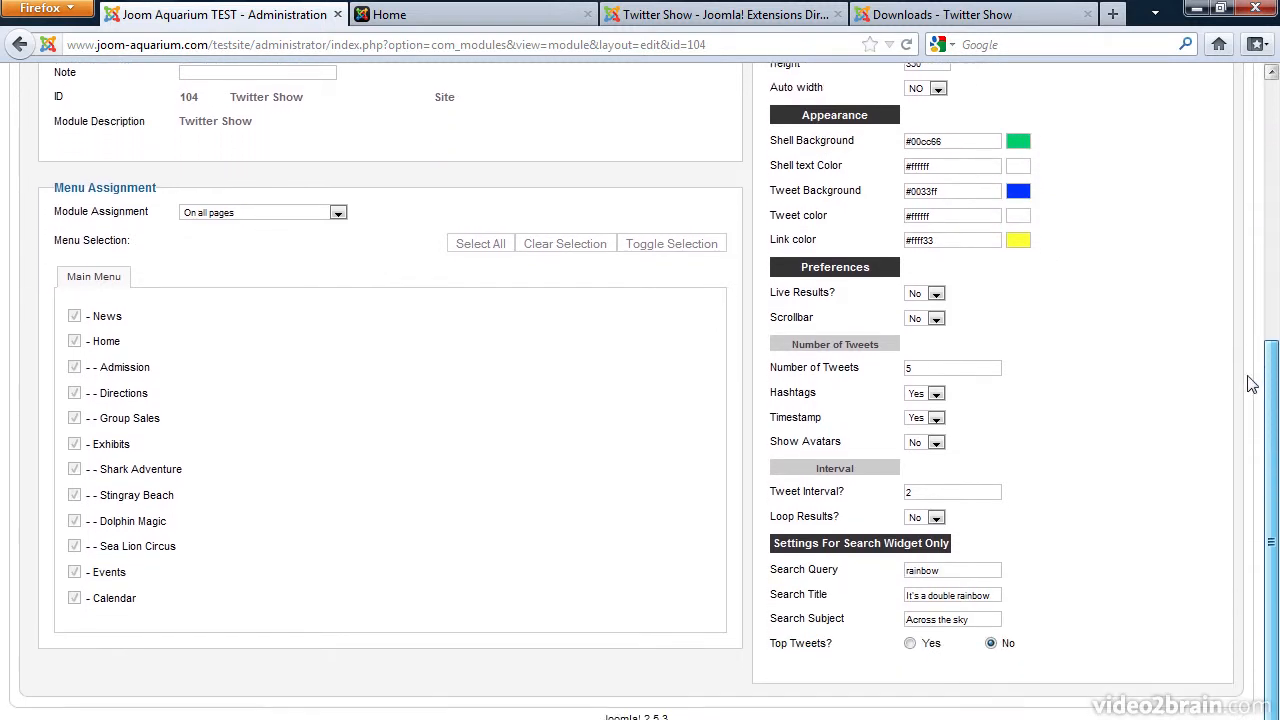
pyautogui.scroll(-3)
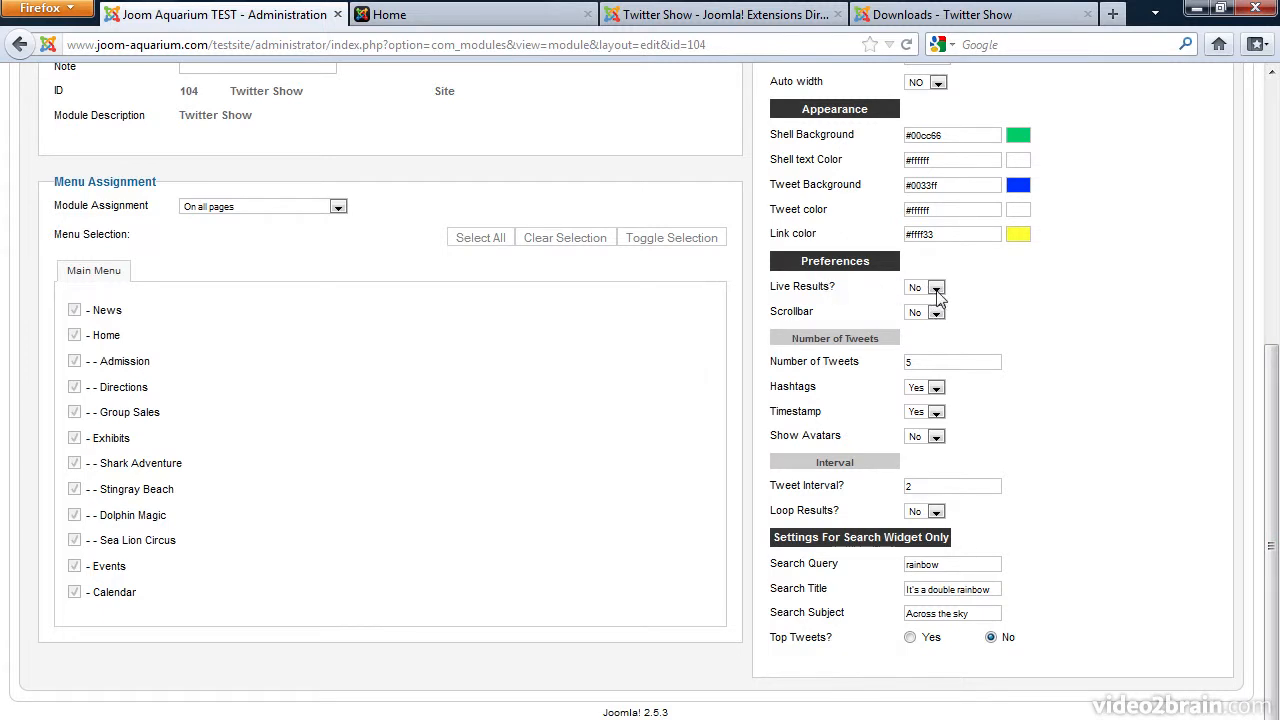
pyautogui.click(936, 288)
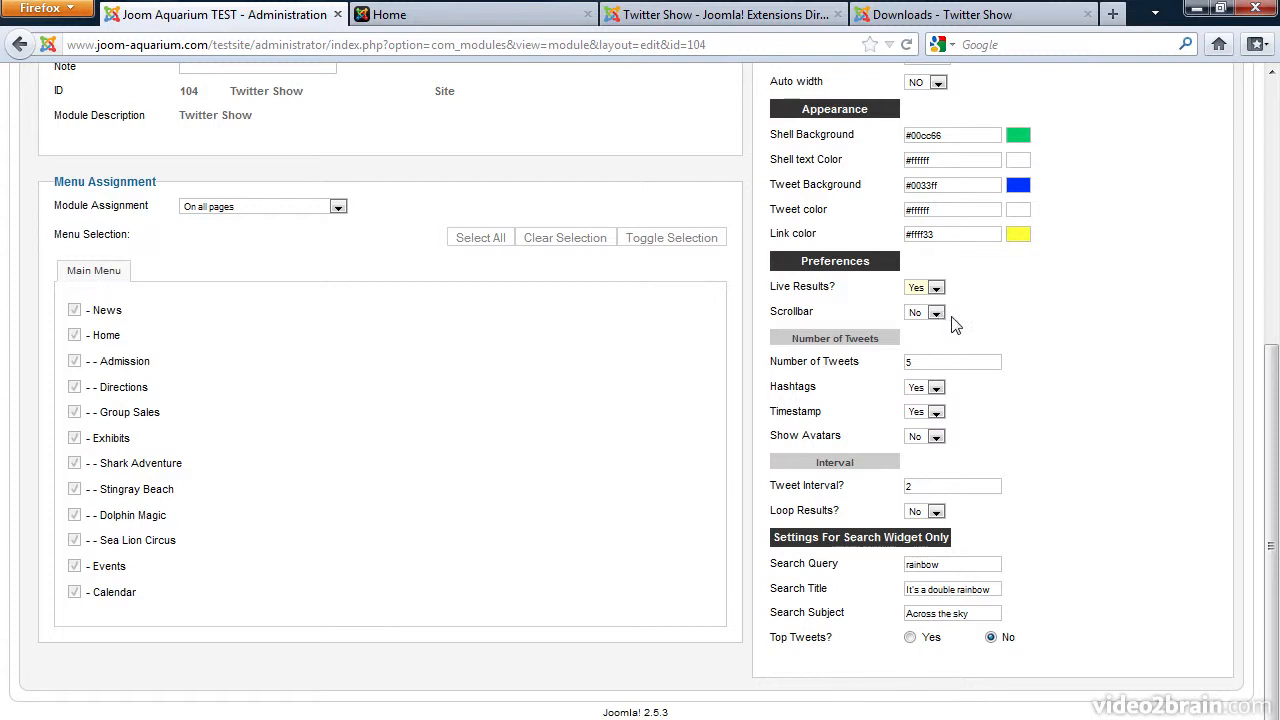
pyautogui.click(952, 360)
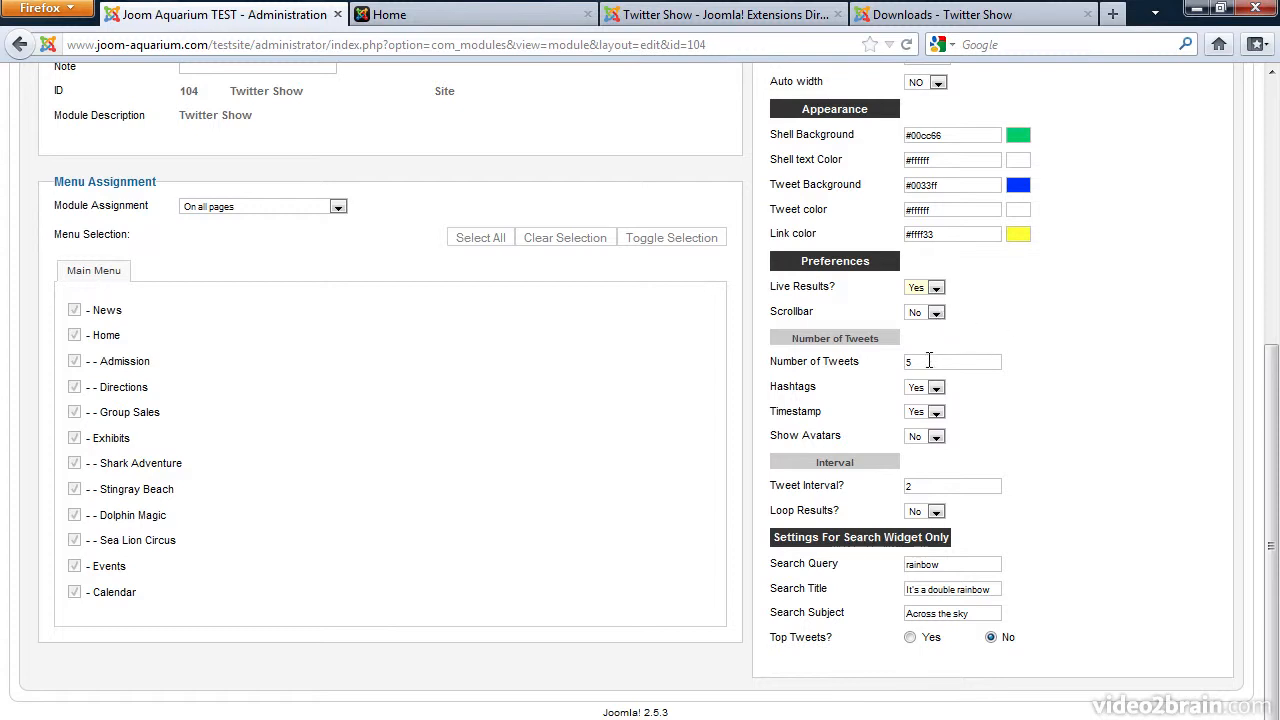
pyautogui.moveTo(1272, 396)
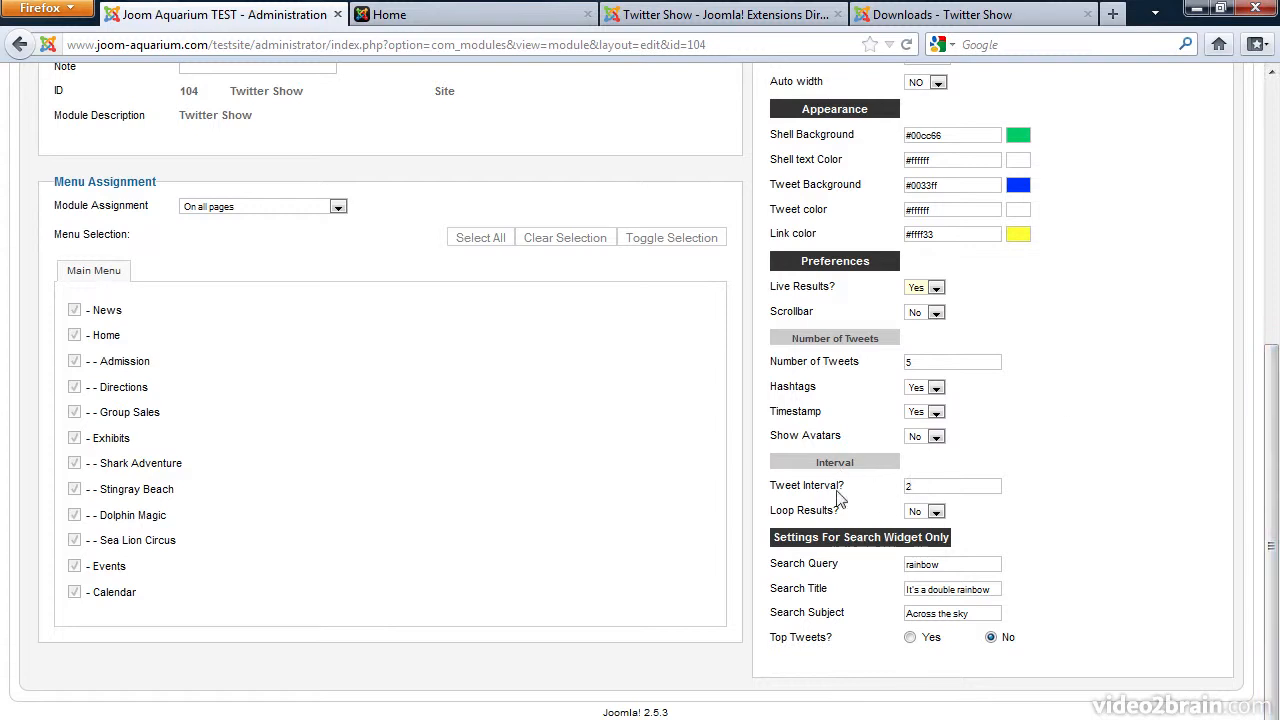
pyautogui.moveTo(872, 556)
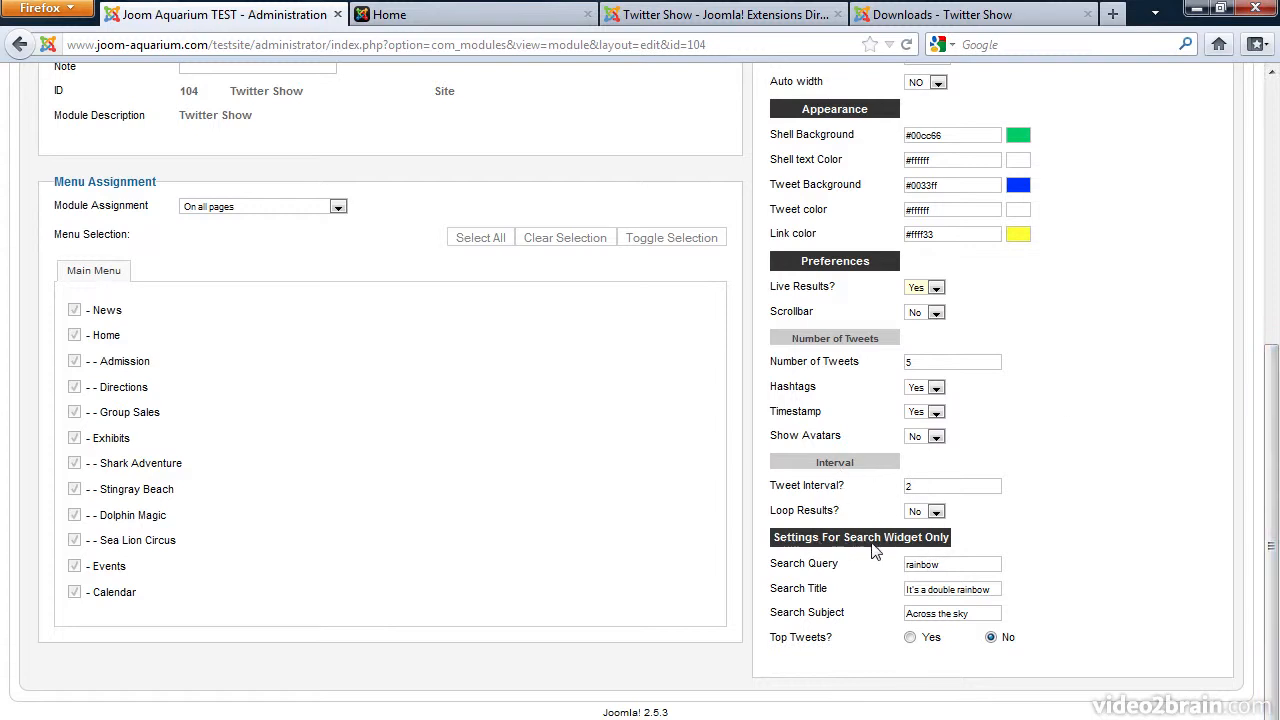
# - Replace query 'rainbow' with 'aquarium', title 'Info about Aquariums', subject 'Aquariums'
pyautogui.doubleClick(928, 564)
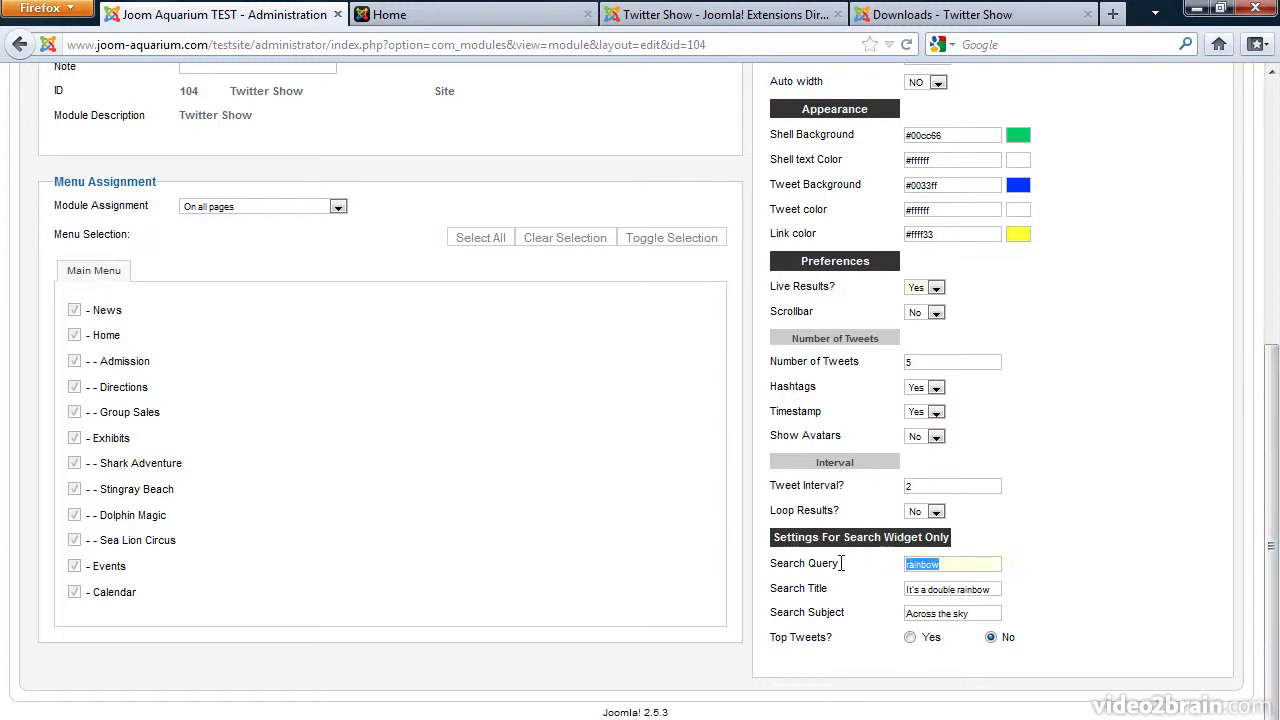
pyautogui.write('aquarium')
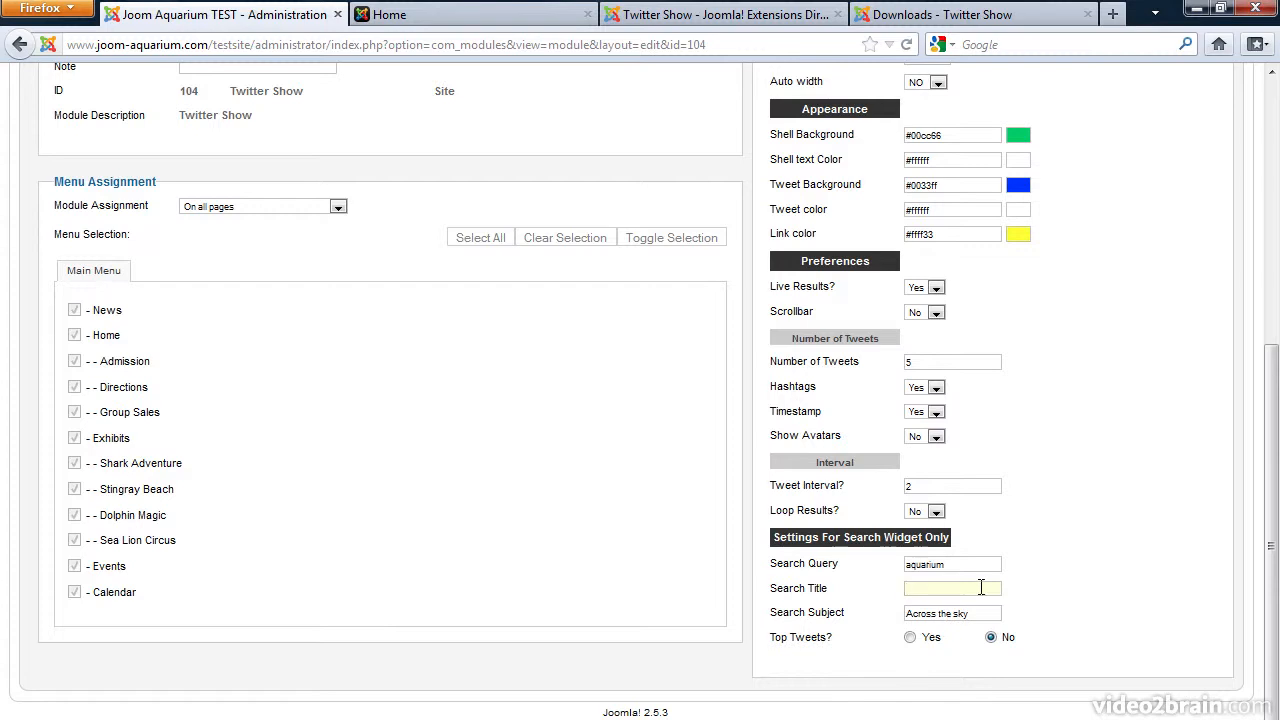
pyautogui.write('Info about Aquariums')
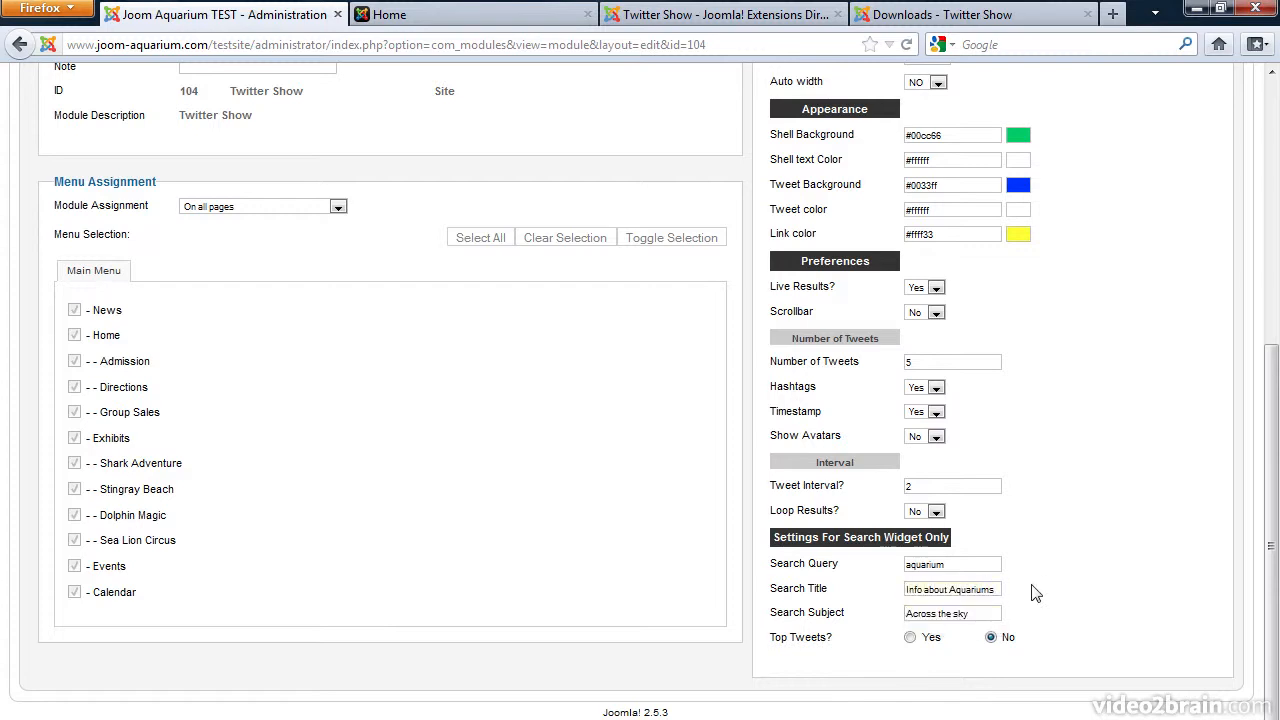
pyautogui.doubleClick(952, 612)
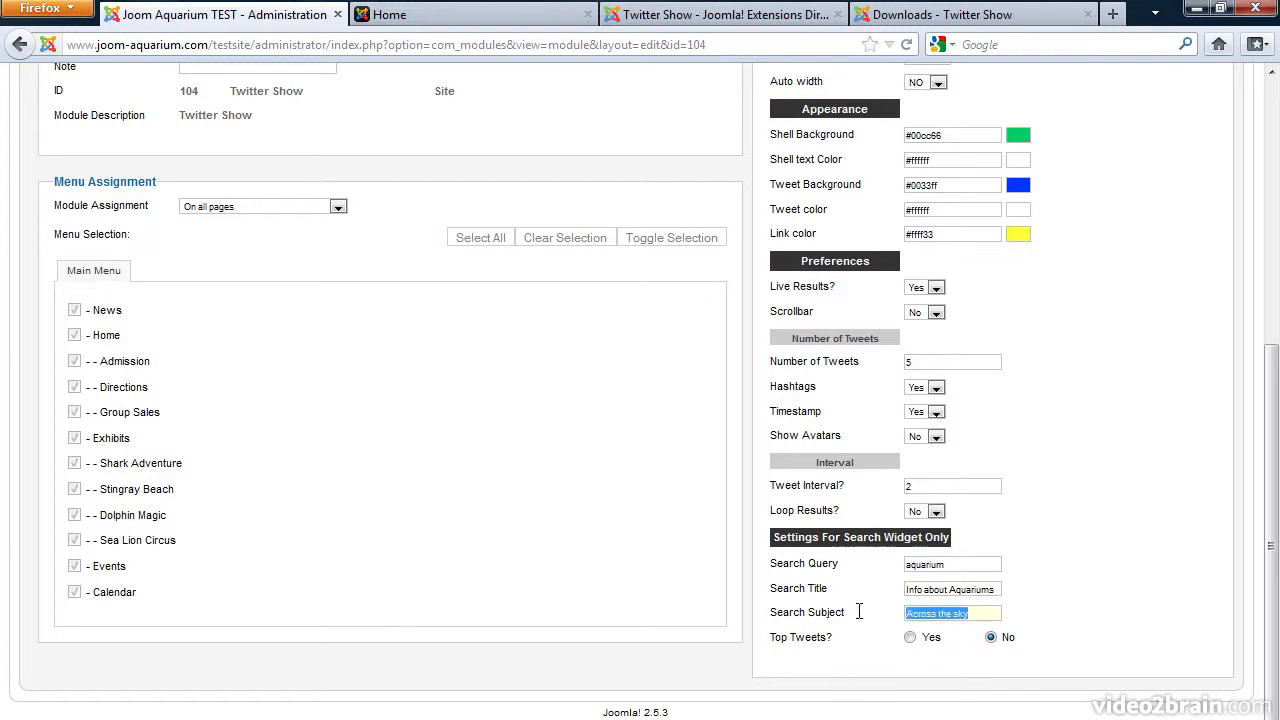
pyautogui.write('Aquariums')
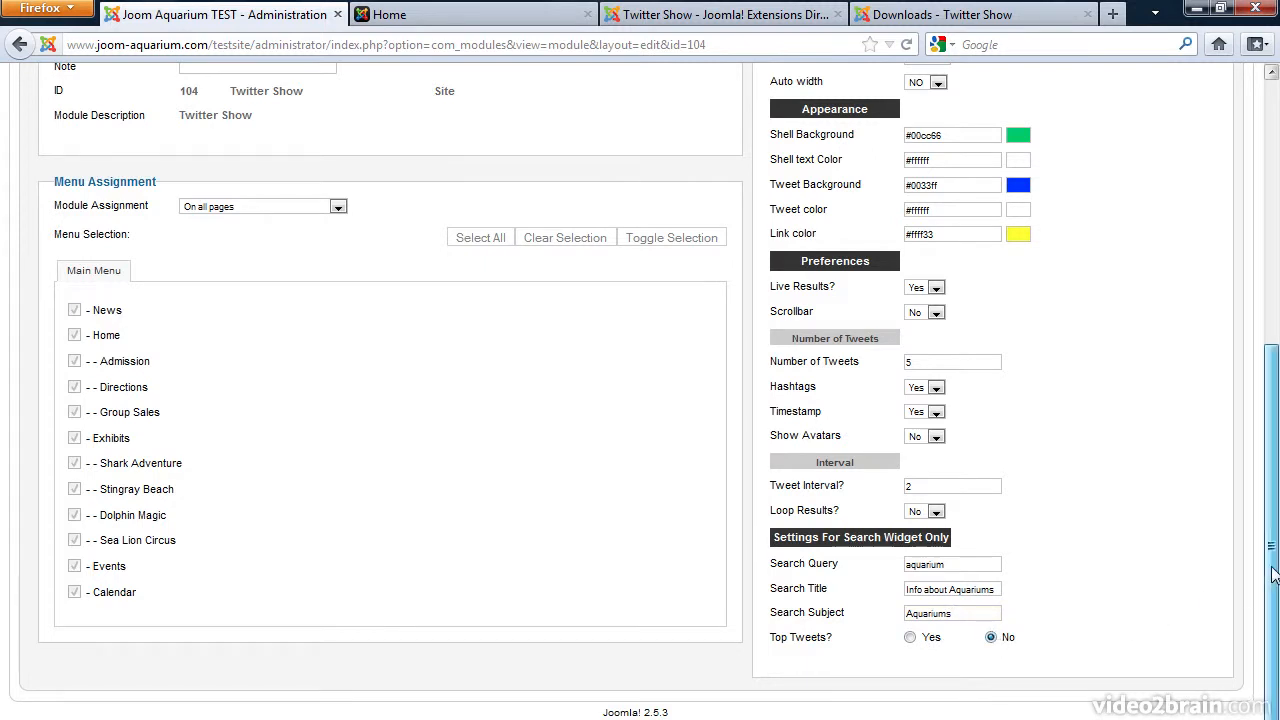
pyautogui.click(964, 180)
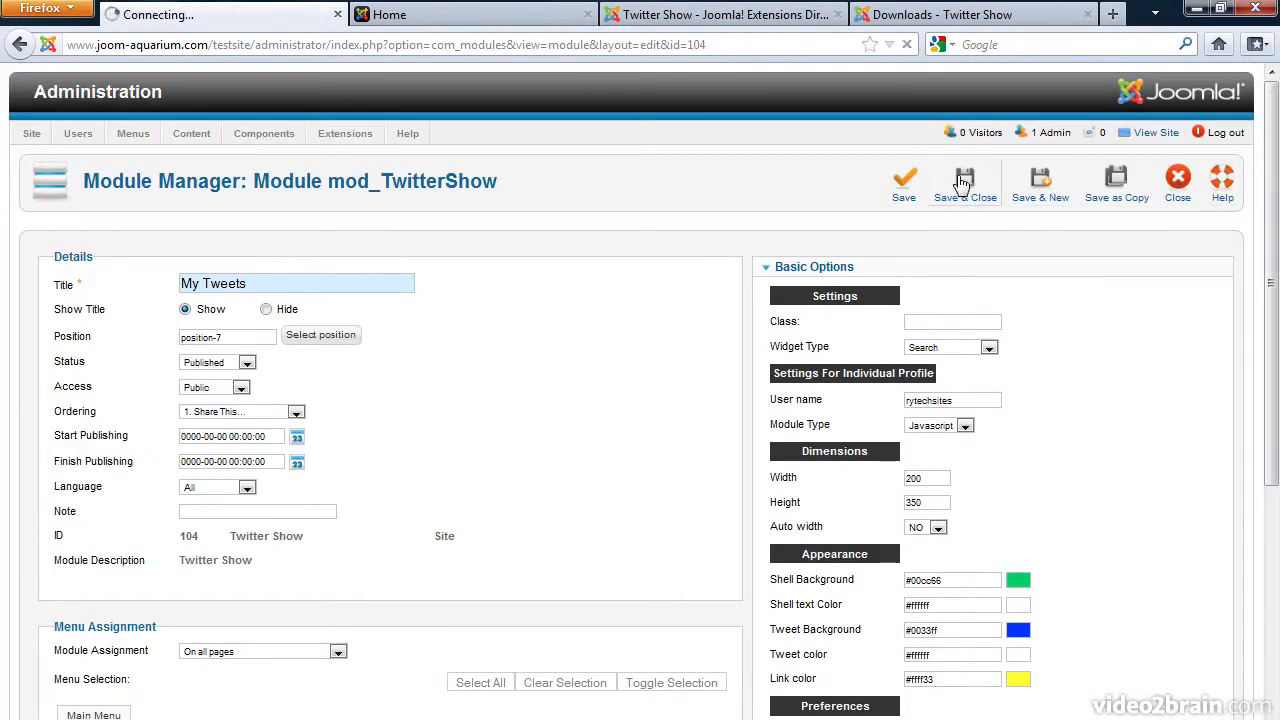
# - Save & close My Tweets and view it as the Aquariums search widget on the front-end home page
pyautogui.click(964, 178)
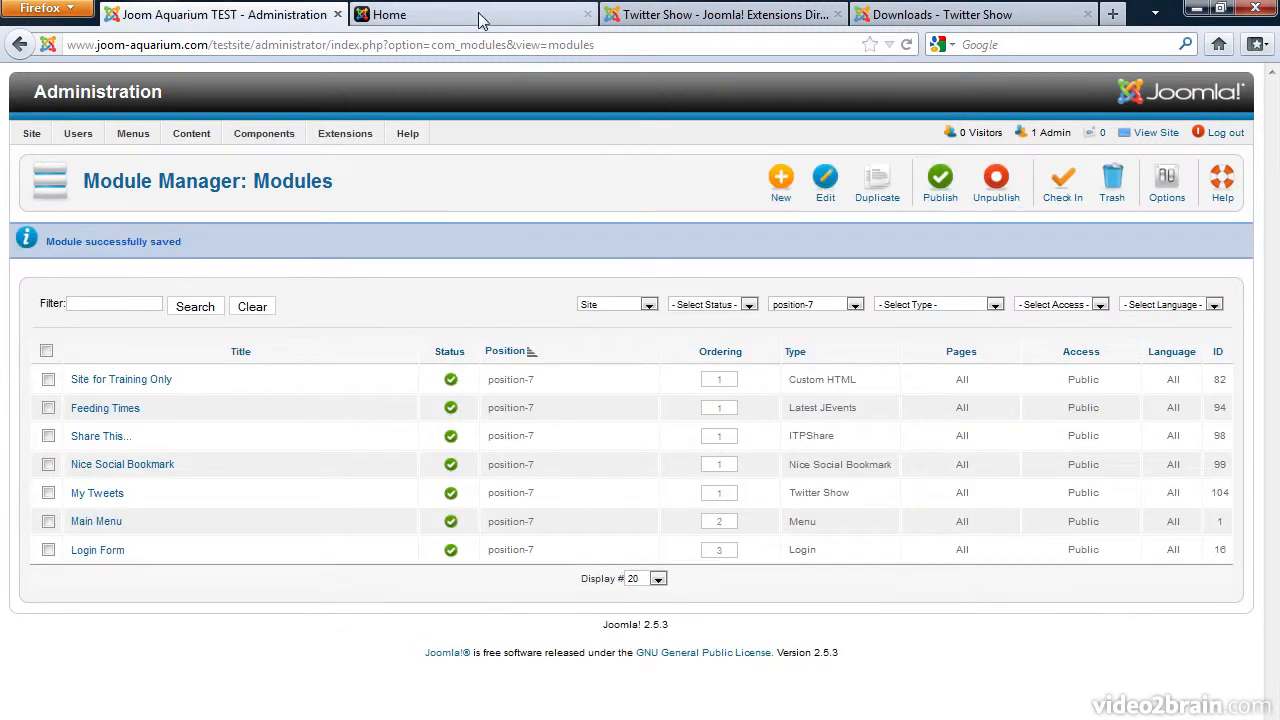
pyautogui.click(470, 14)
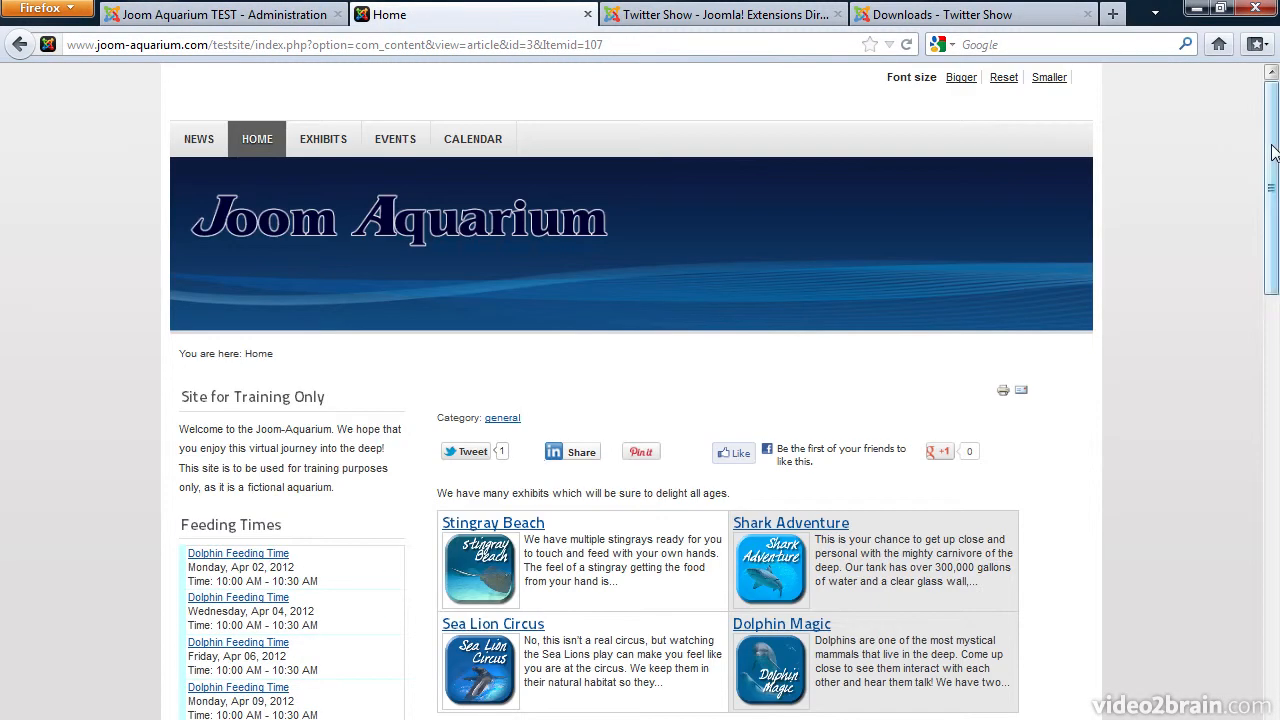
pyautogui.click(256, 138)
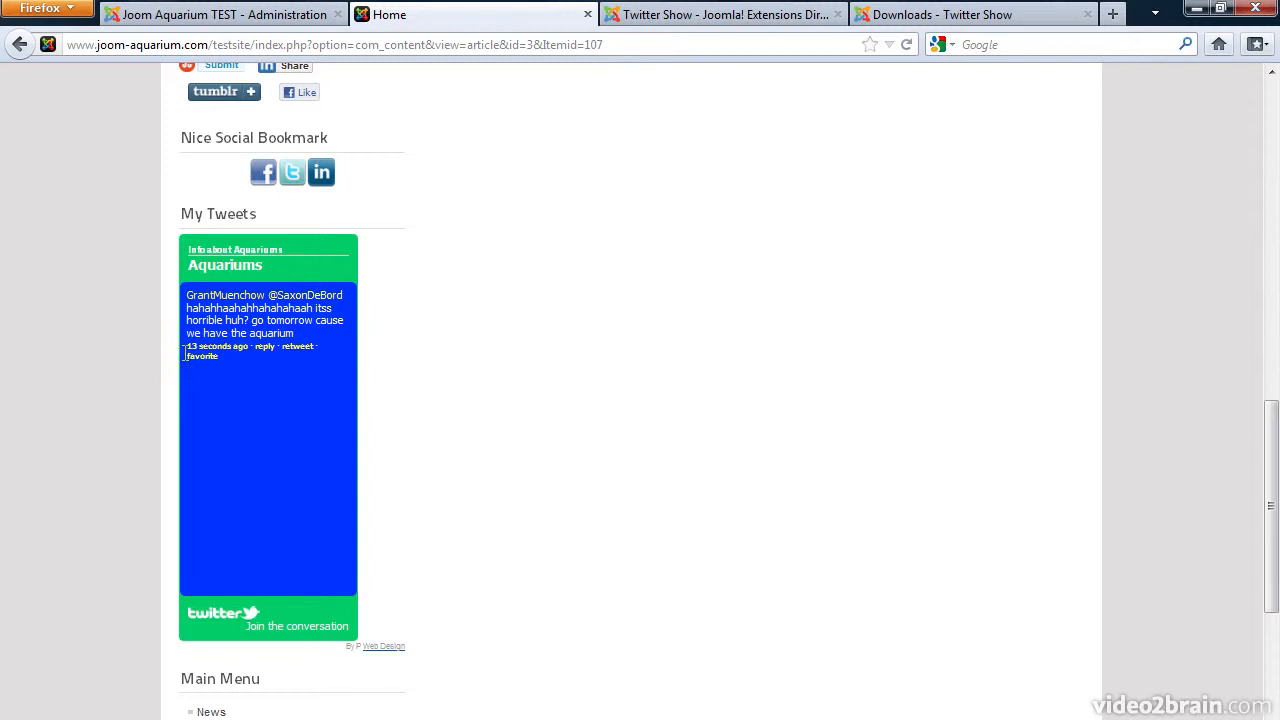
pyautogui.moveTo(240, 352)
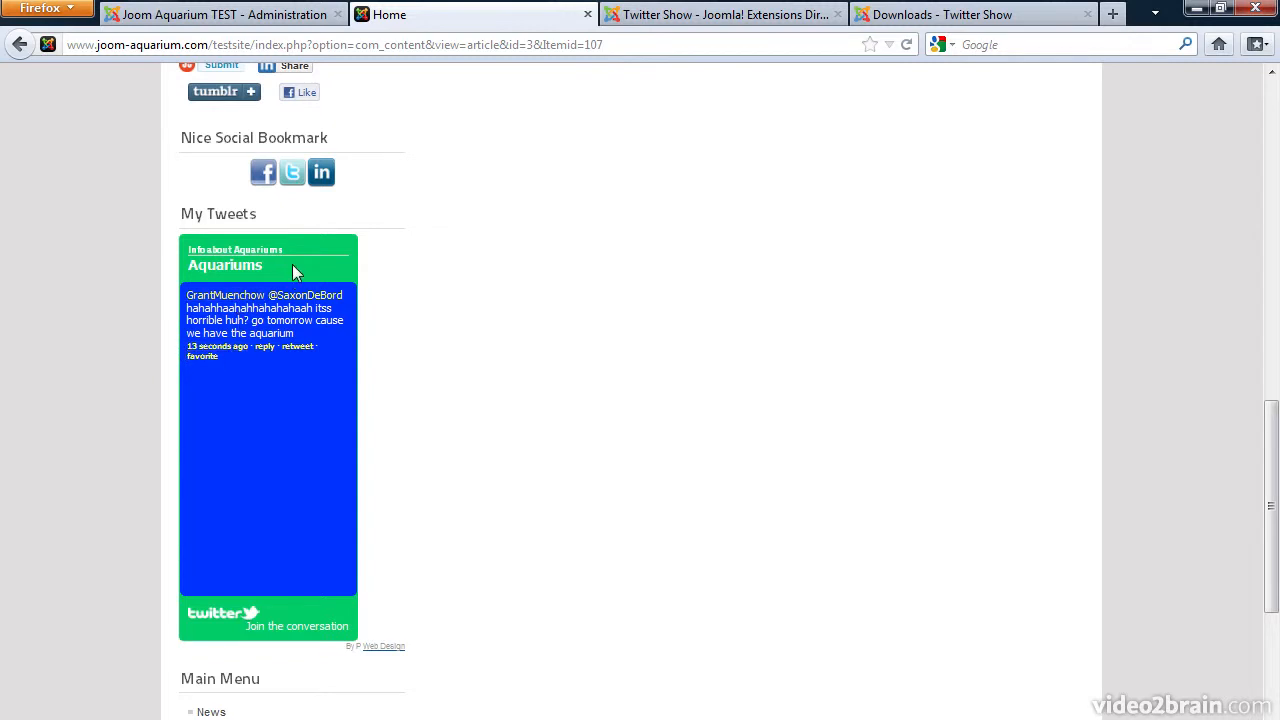
pyautogui.moveTo(310, 478)
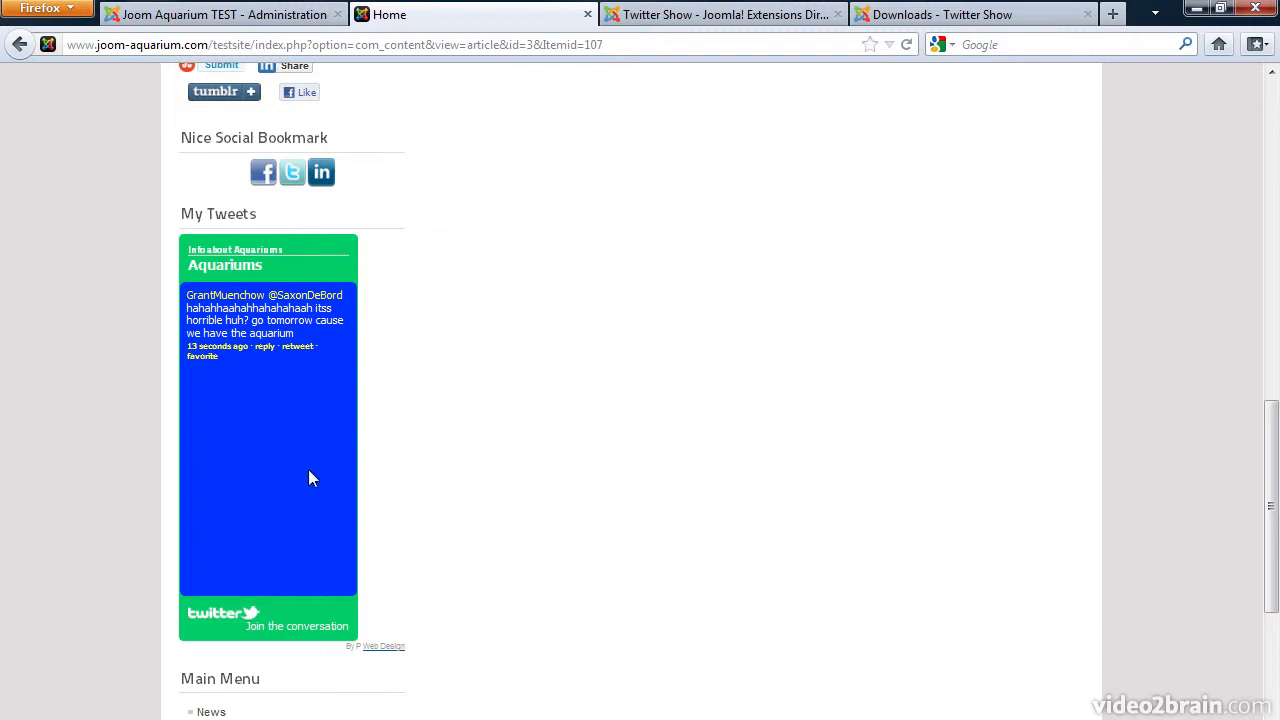